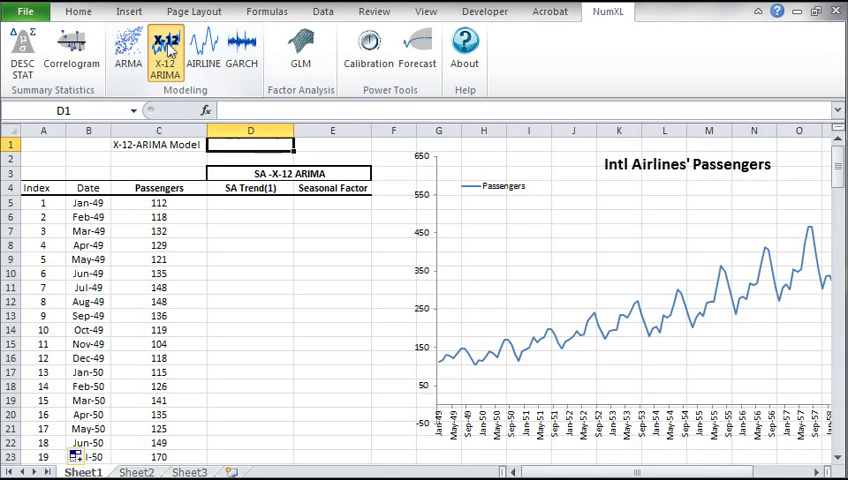
# Configure X-12-ARIMA on the Passengers series C5:C148, monthly from B5, no transform, no trading-day or Easter effects.
pyautogui.click(164, 50)
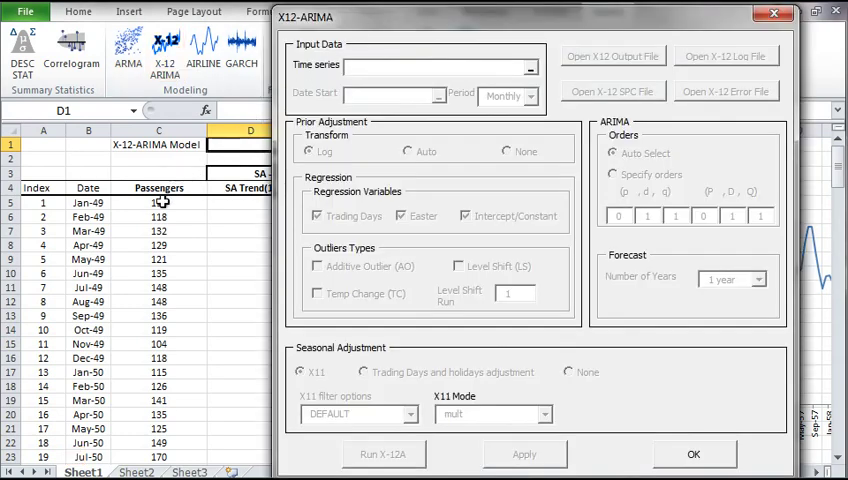
pyautogui.click(160, 204)
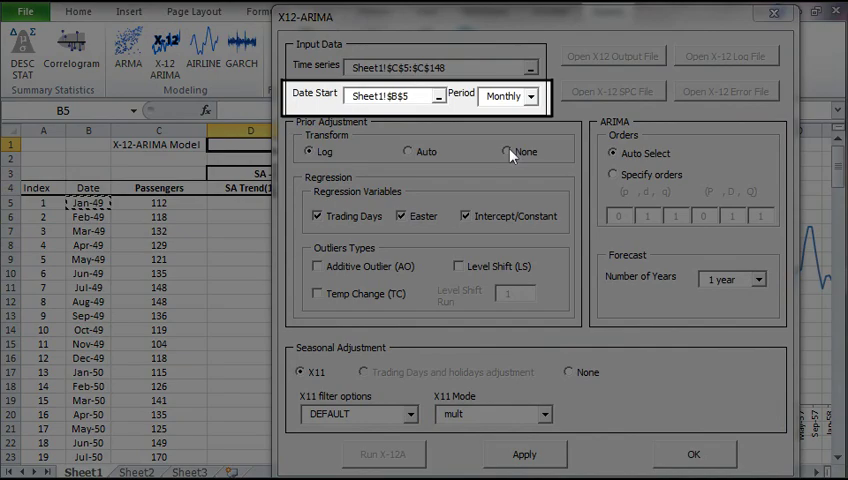
pyautogui.click(508, 152)
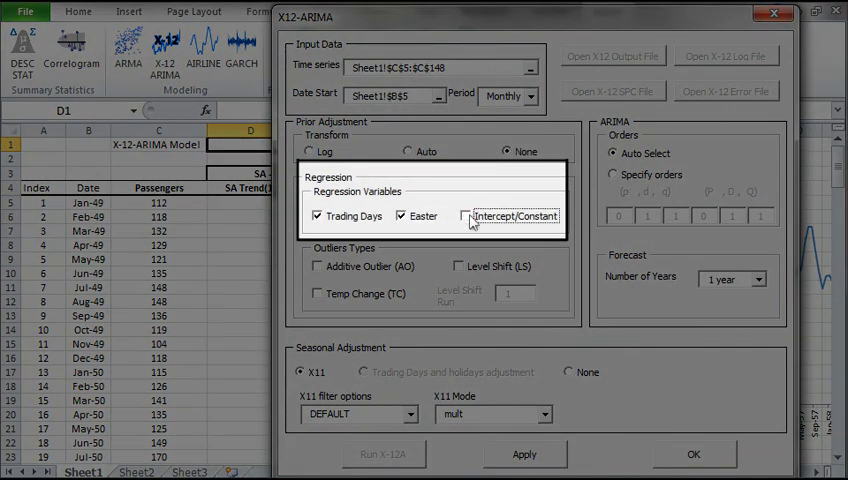
pyautogui.click(400, 216)
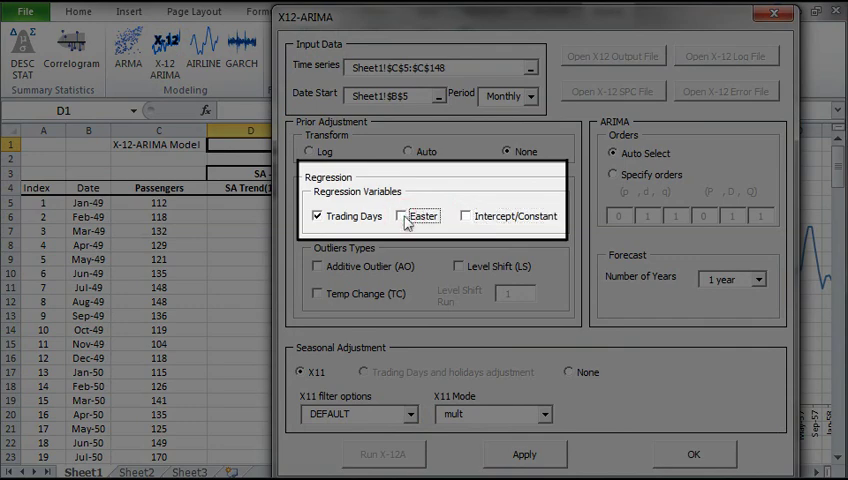
pyautogui.click(312, 216)
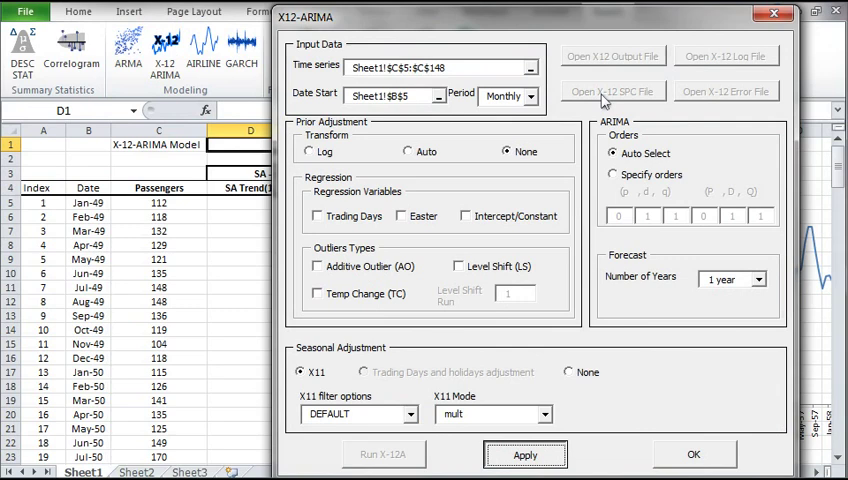
# Review the generated X-12 specification file in Notepad and close it.
pyautogui.click(612, 90)
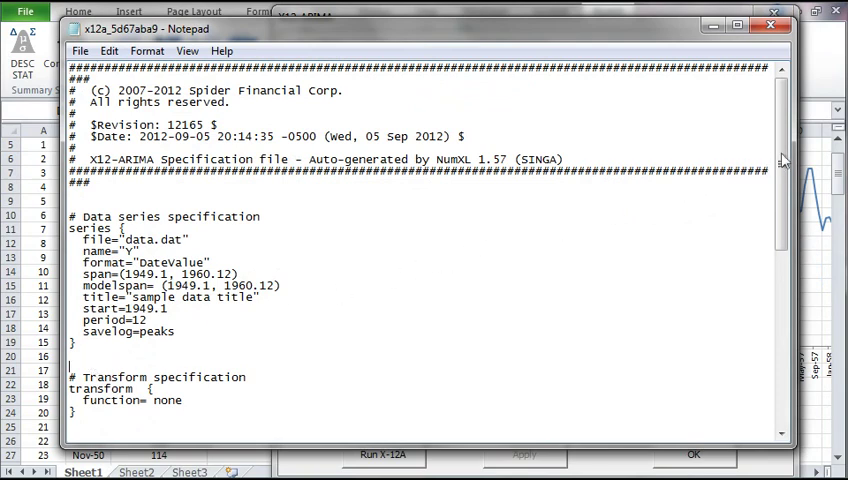
pyautogui.scroll(-3)
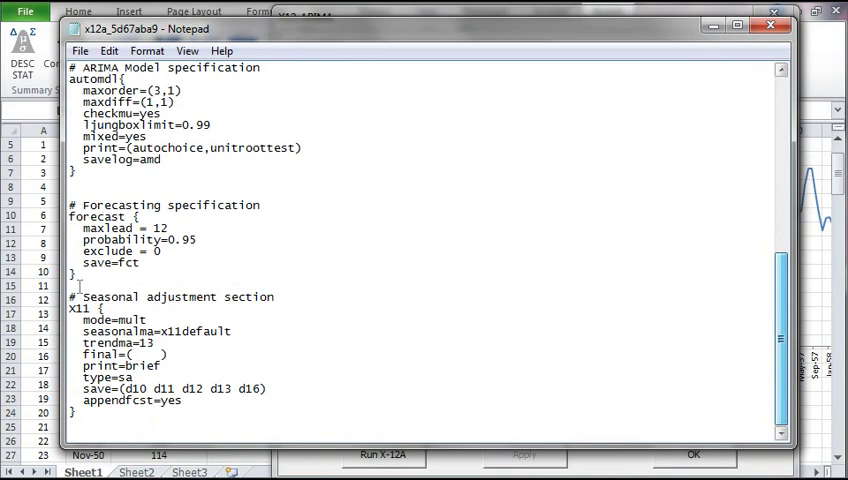
pyautogui.click(80, 50)
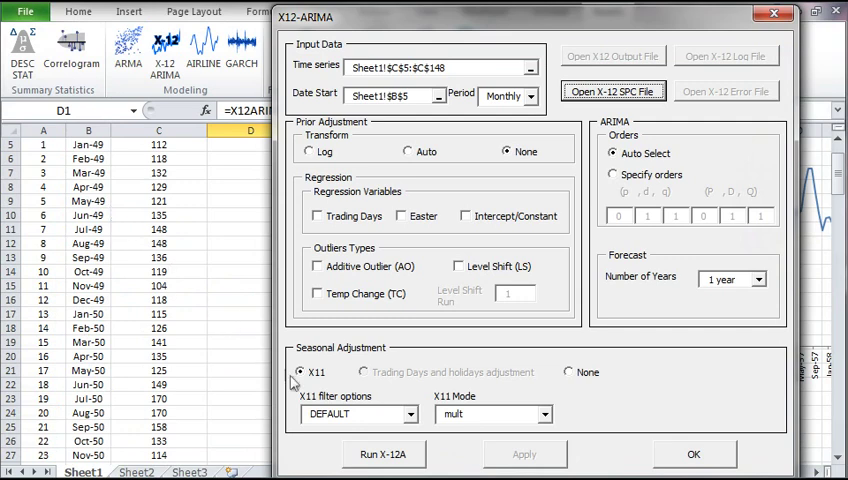
# Run X-12A and acknowledge the Success message.
pyautogui.click(384, 454)
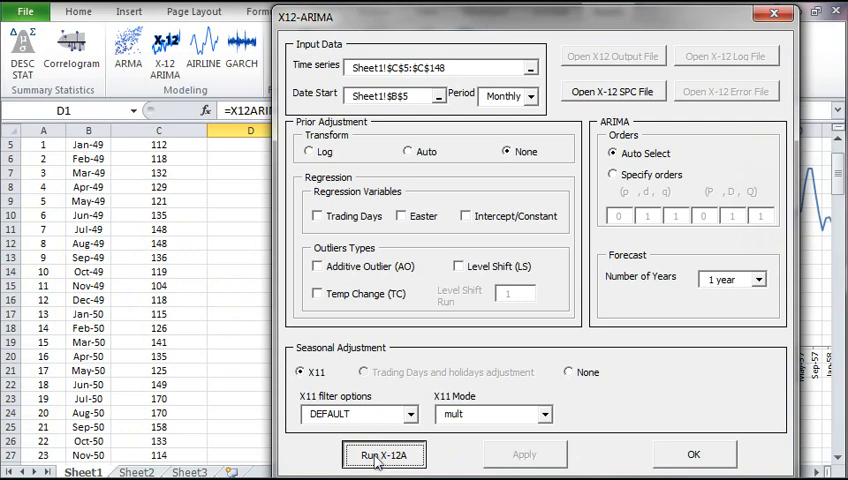
pyautogui.click(384, 454)
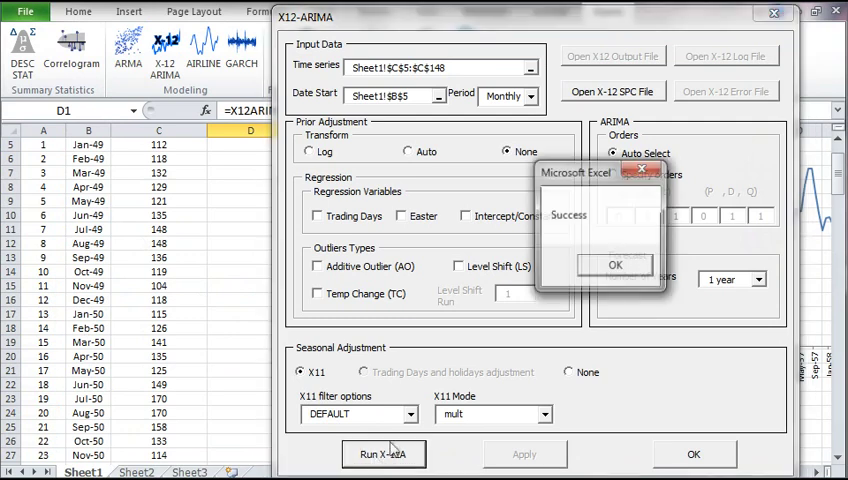
pyautogui.click(616, 264)
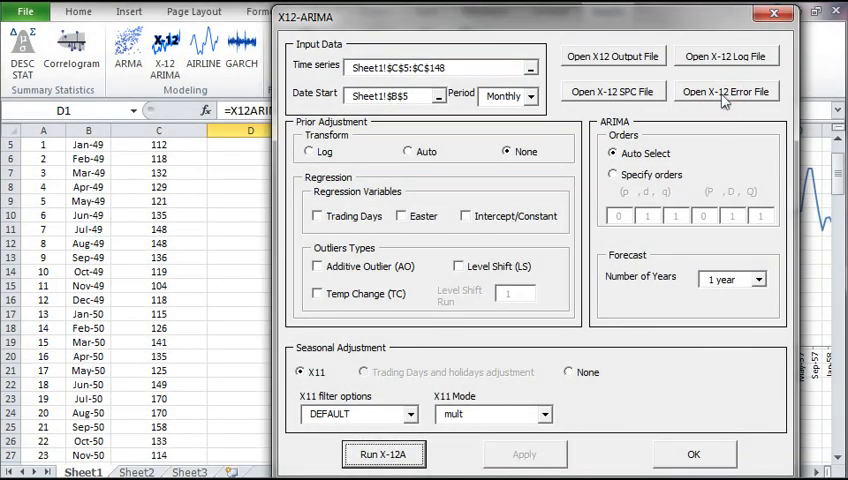
# Read the X-12 output report with its seasonality tests in Notepad, then exit.
pyautogui.click(726, 92)
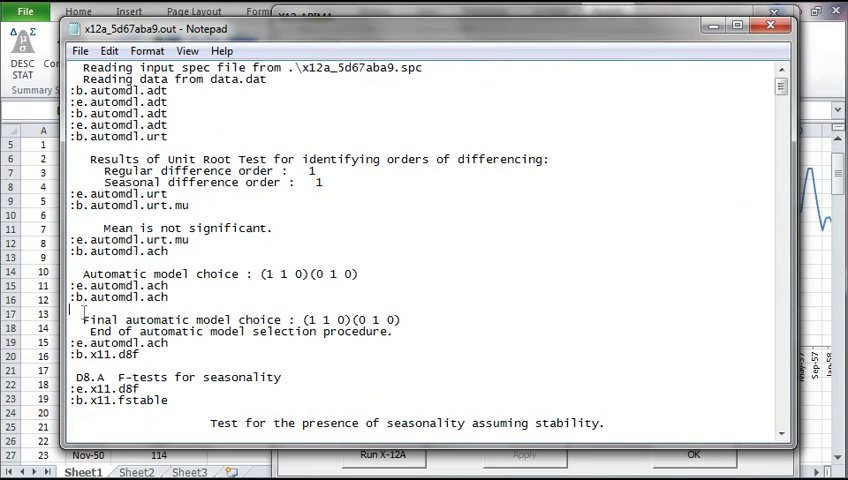
pyautogui.scroll(-3)
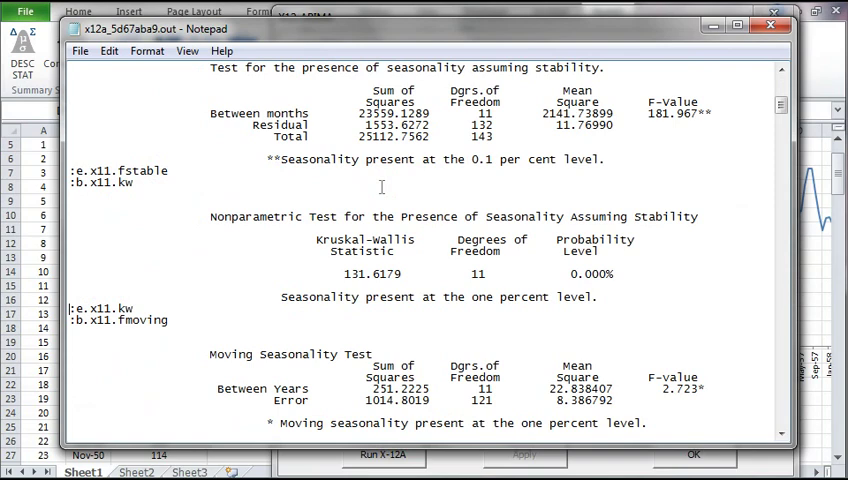
pyautogui.click(80, 52)
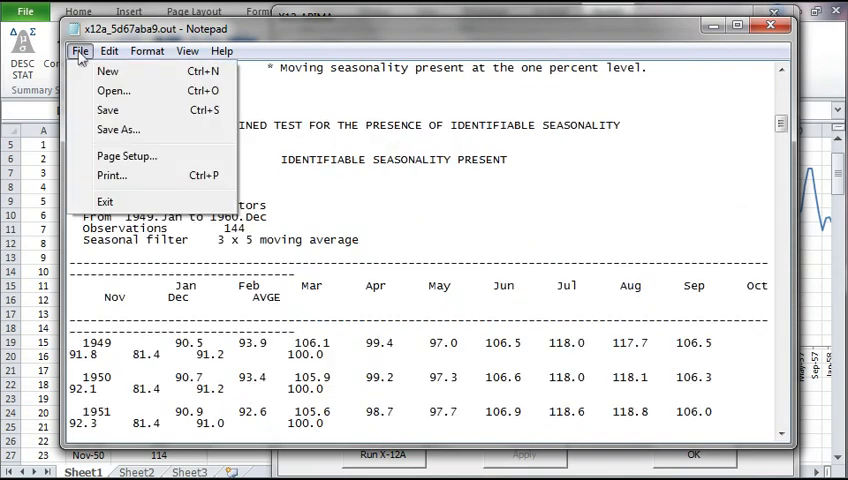
pyautogui.moveTo(118, 208)
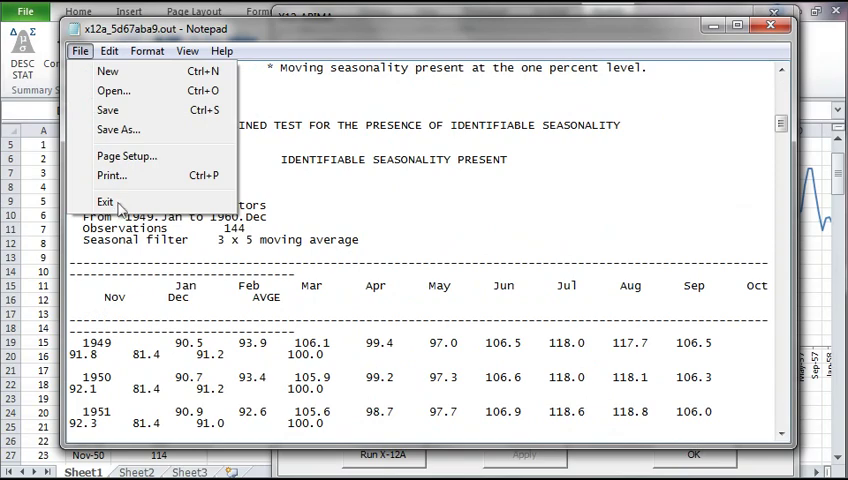
pyautogui.click(104, 202)
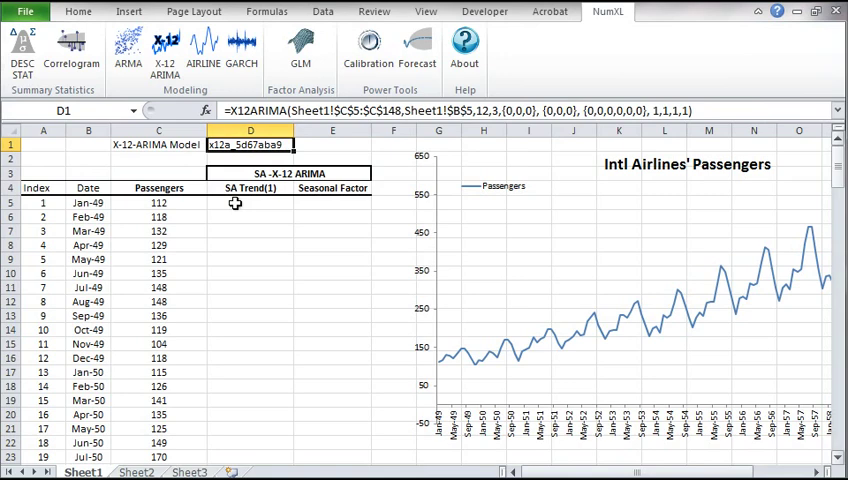
# Start an =X12ACOMP( formula in the first SA Trend cell D5.
pyautogui.click(250, 202)
pyautogui.write('=X12ACOMP(')
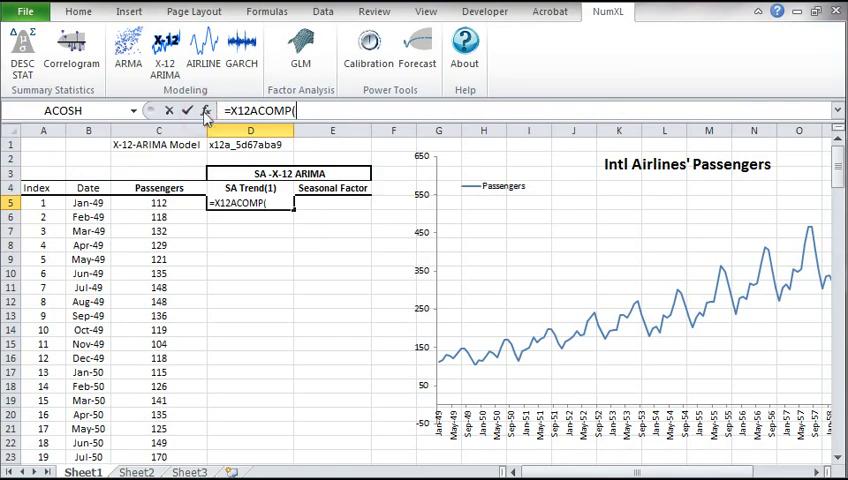
# Complete X12ACOMP with Model $D$1, step $A5, component 1, returning 123.7 in D5.
pyautogui.click(204, 110)
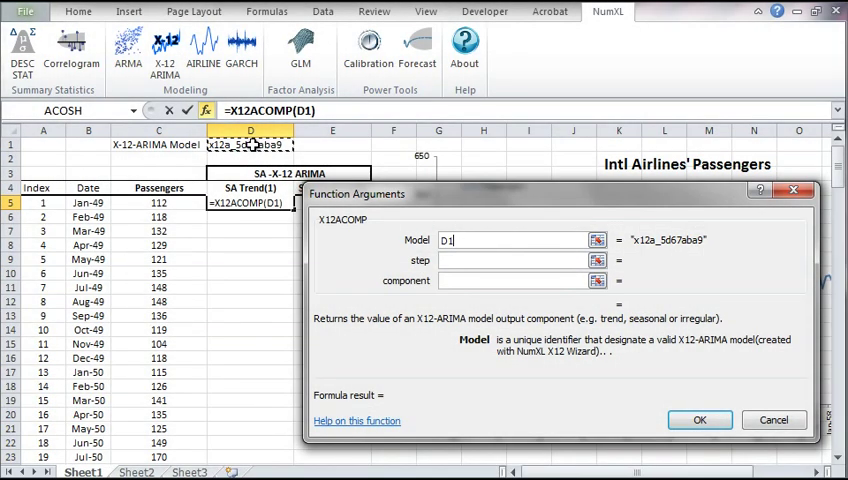
pyautogui.press('f4')
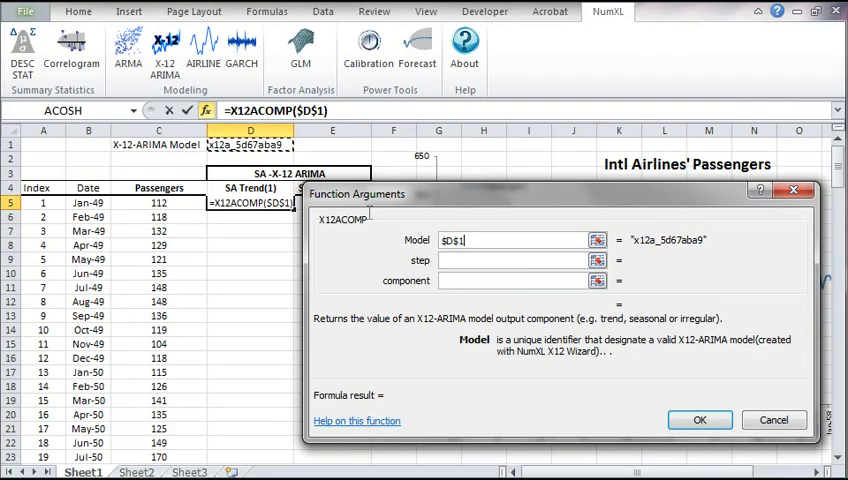
pyautogui.click(510, 260)
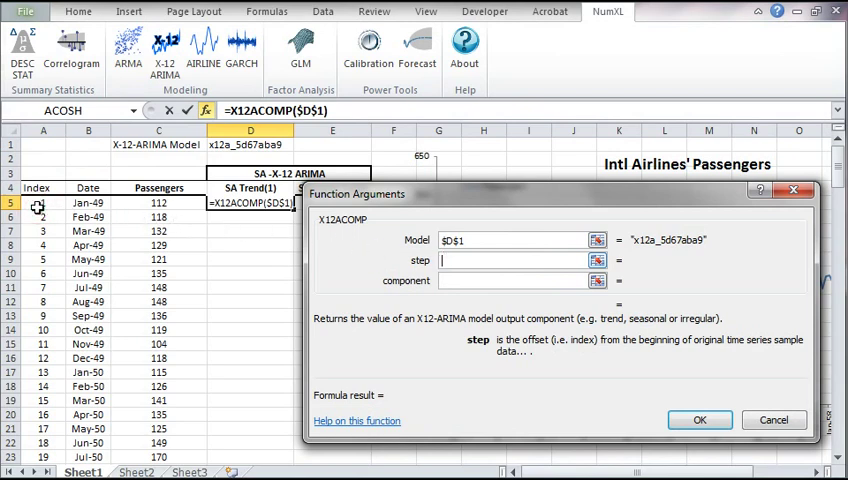
pyautogui.write('A5')
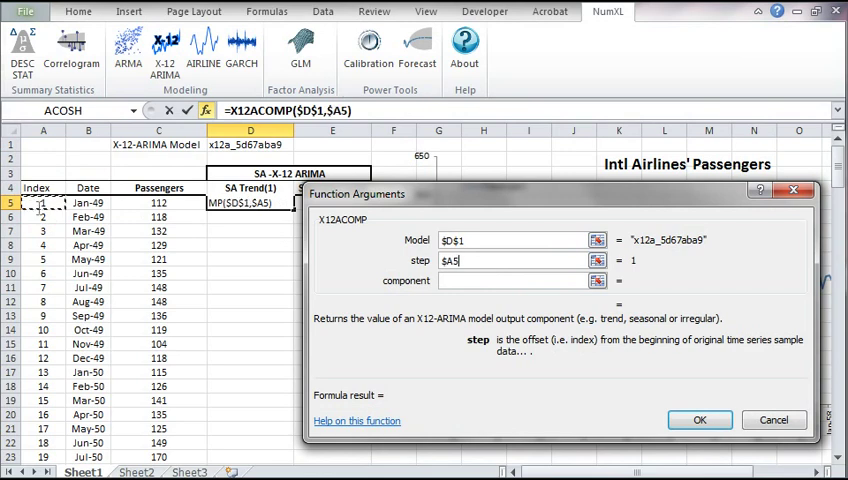
pyautogui.click(516, 280)
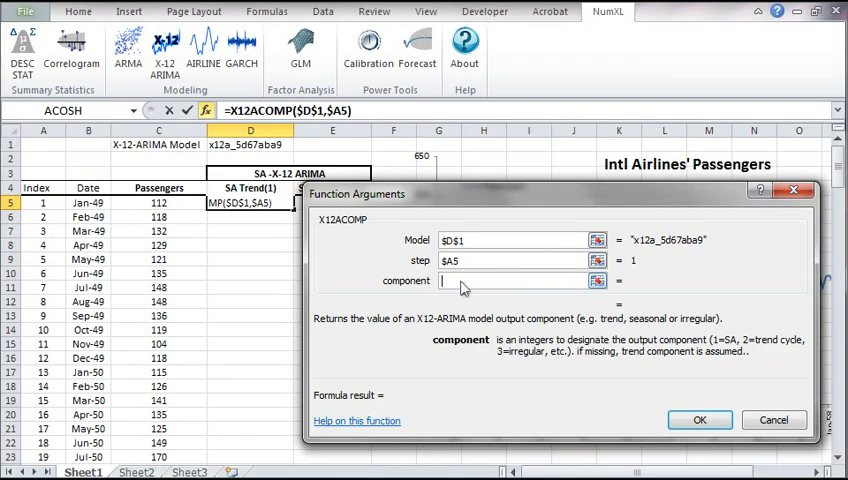
pyautogui.click(516, 280)
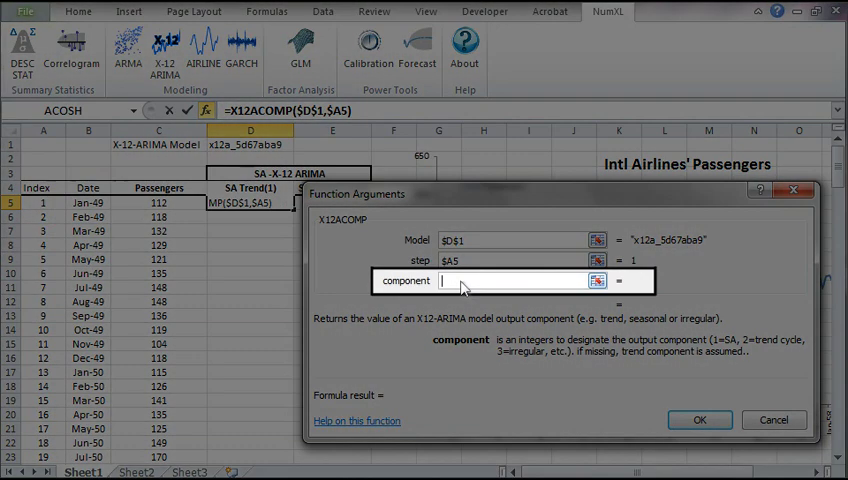
pyautogui.write('1')
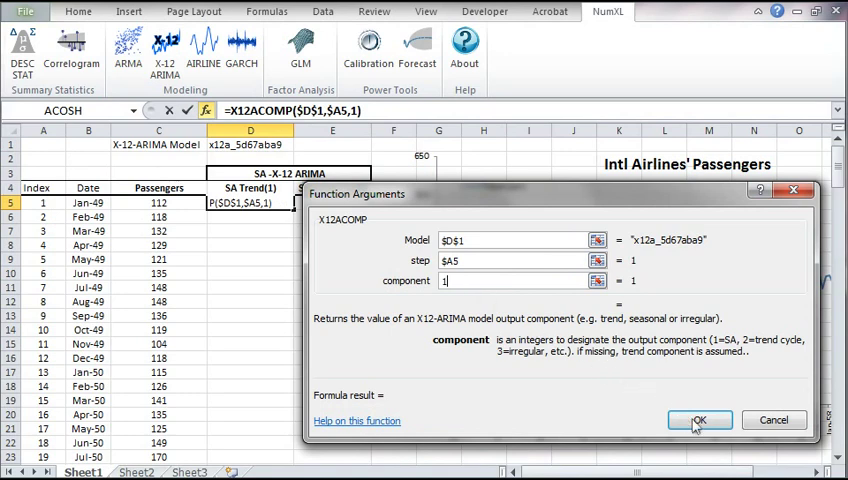
pyautogui.click(700, 420)
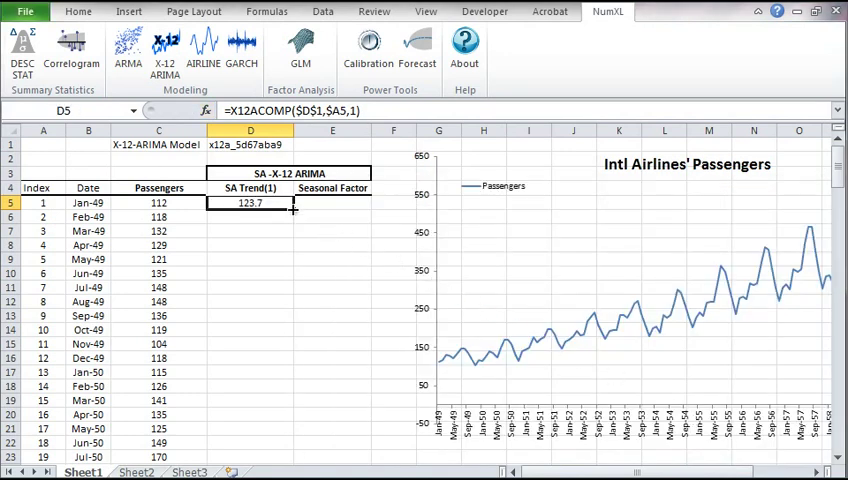
# Fill the SA Trend formula down column D and copy it across into E5.
pyautogui.moveTo(250, 204); pyautogui.dragTo(250, 456)
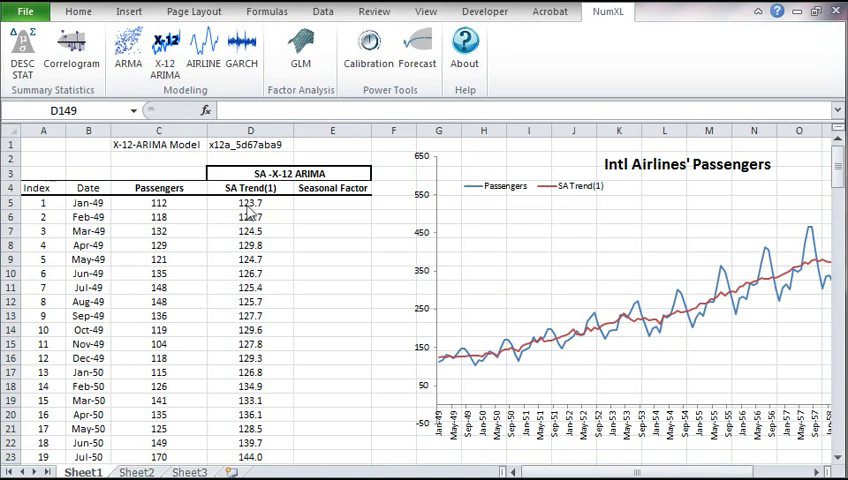
pyautogui.click(250, 202)
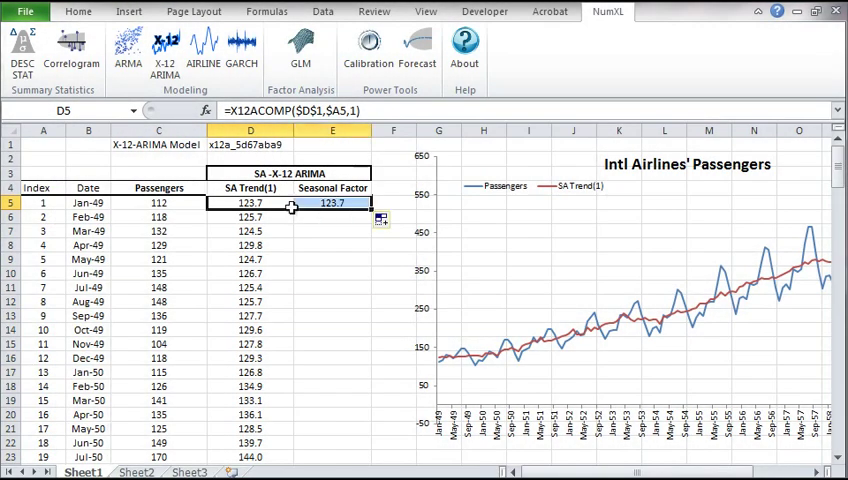
pyautogui.click(332, 202)
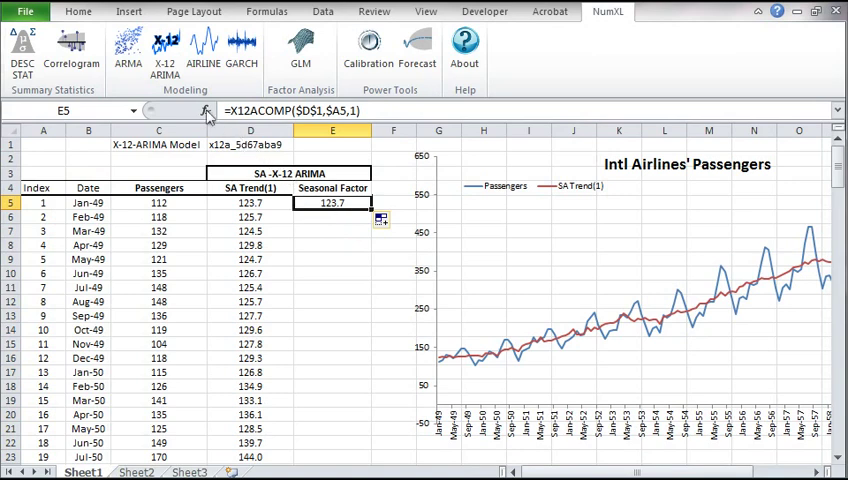
# Change E5's X12ACOMP component to 4 for the Seasonal Factor, then select the model cell.
pyautogui.click(204, 112)
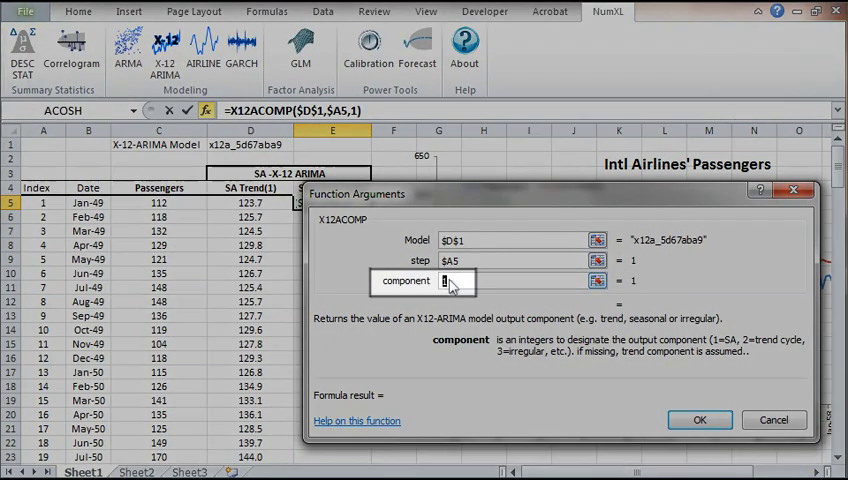
pyautogui.write('4')
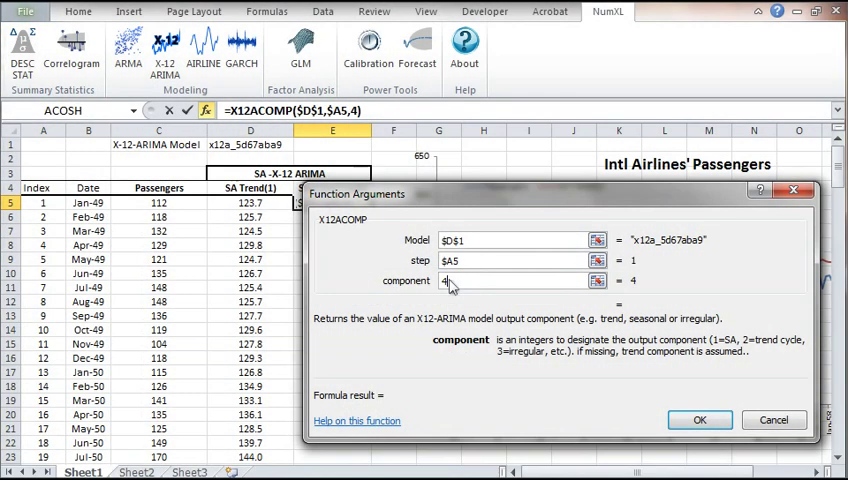
pyautogui.click(700, 420)
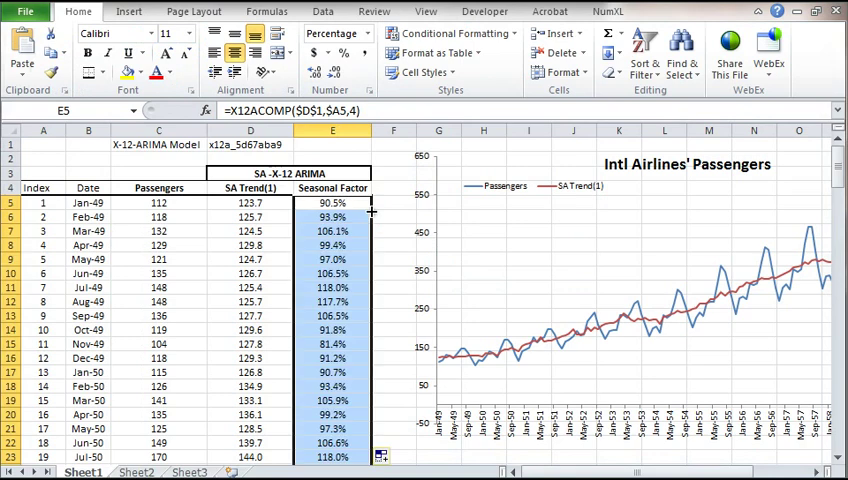
pyautogui.click(608, 12)
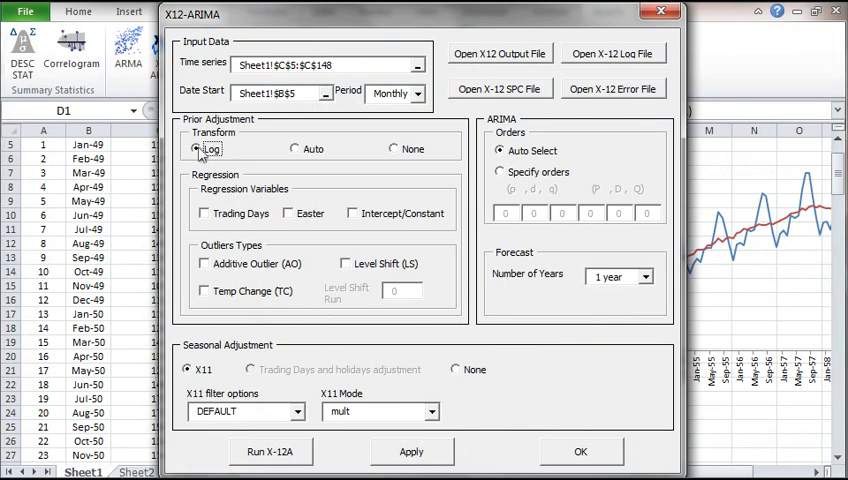
# Keep Log transform, add Trading Days, Easter and Intercept regressors, and apply.
pyautogui.click(198, 148)
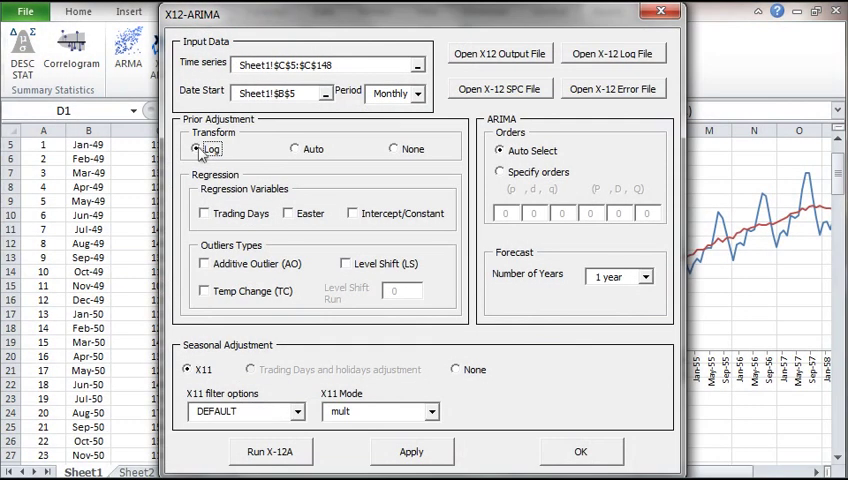
pyautogui.click(204, 212)
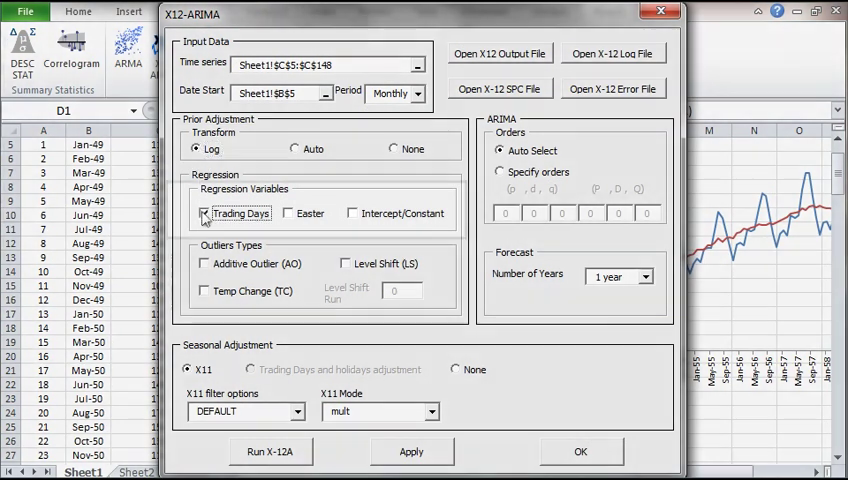
pyautogui.click(352, 212)
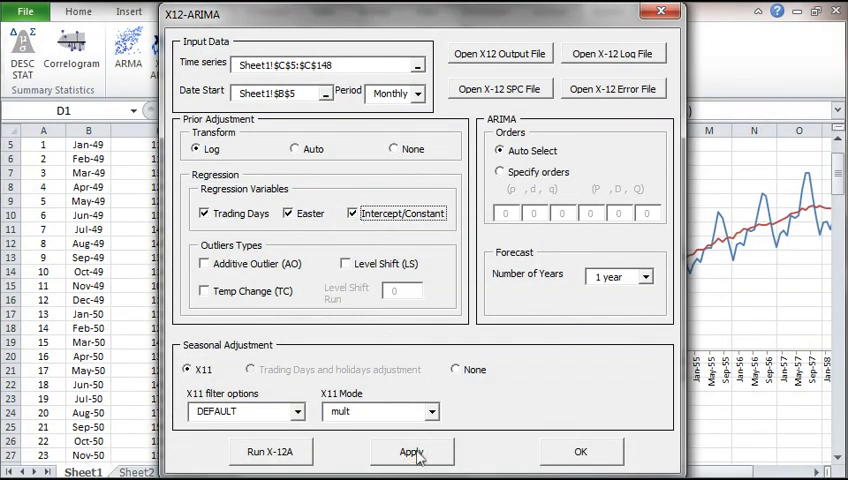
pyautogui.click(412, 452)
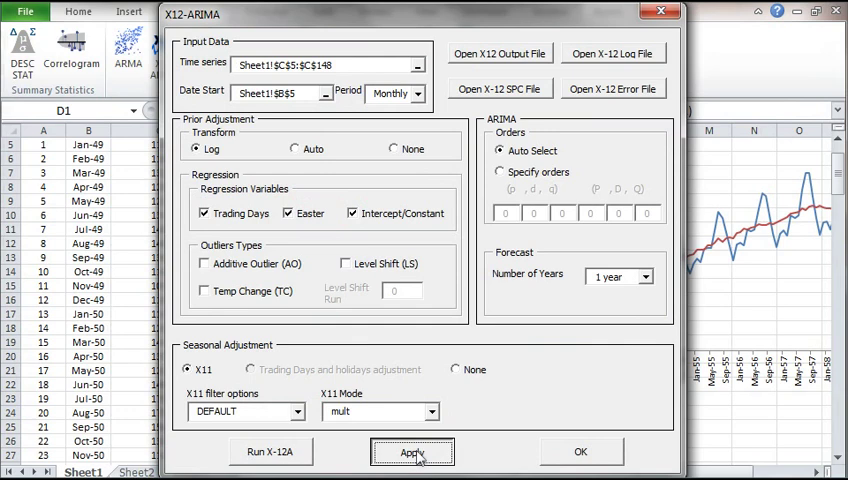
pyautogui.click(412, 452)
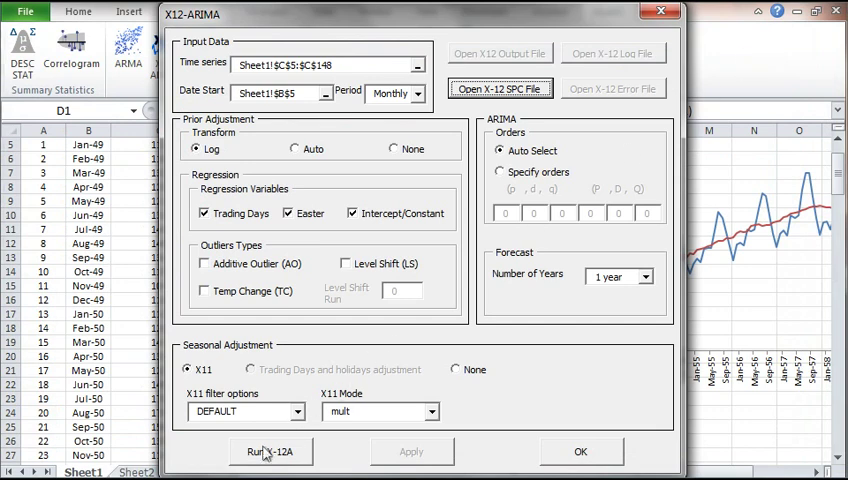
# Rerun X-12A, confirm success, and review the error file's spectral-peak warnings.
pyautogui.click(268, 452)
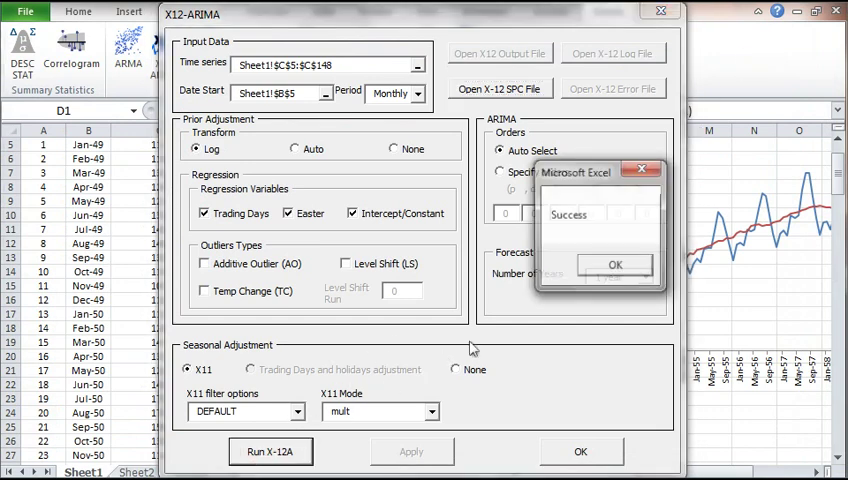
pyautogui.click(614, 264)
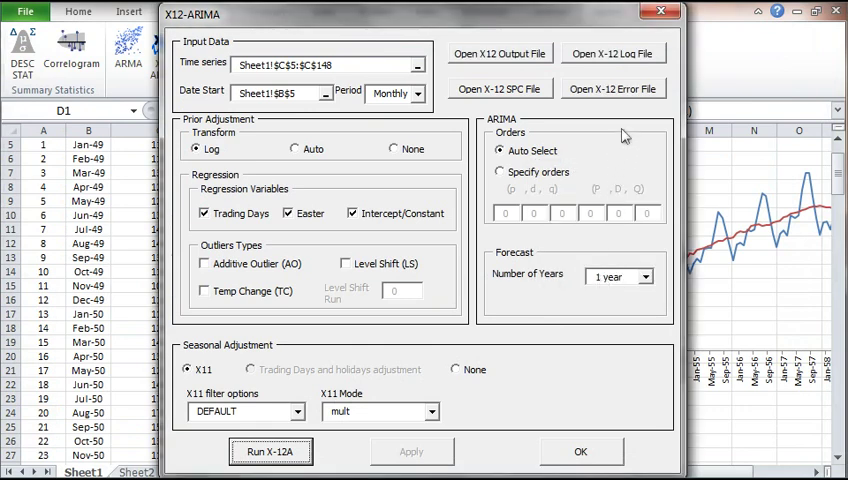
pyautogui.click(612, 88)
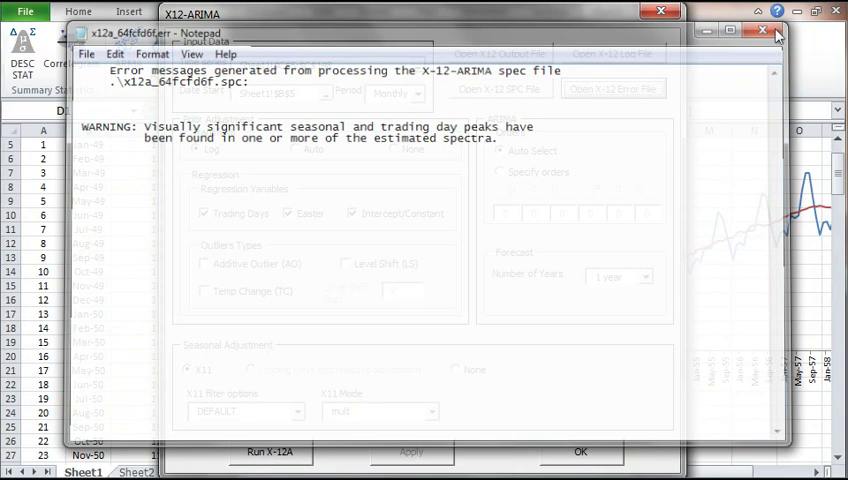
pyautogui.click(762, 32)
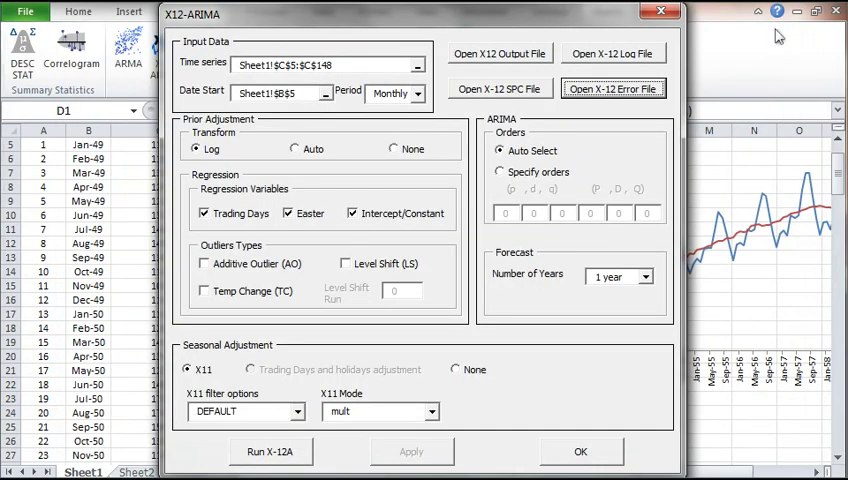
pyautogui.moveTo(640, 324)
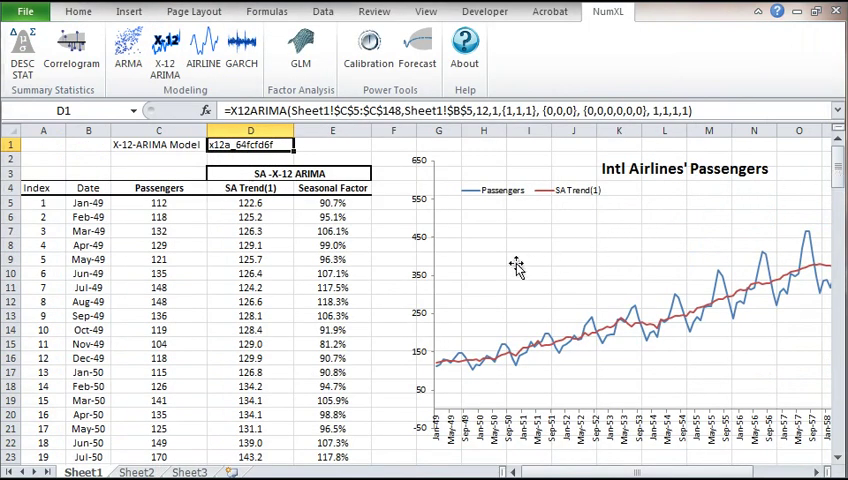
pyautogui.moveTo(456, 284)
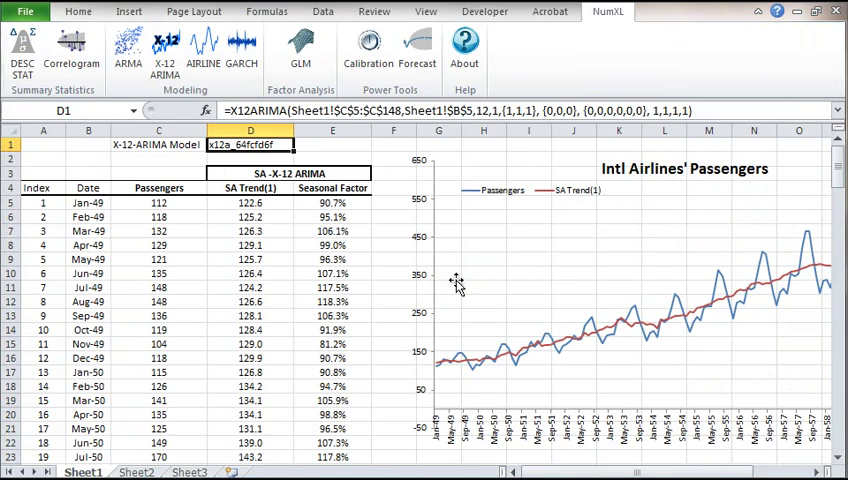
# Drag the passenger chart to the right and copy model cell D1.
pyautogui.click(684, 300)
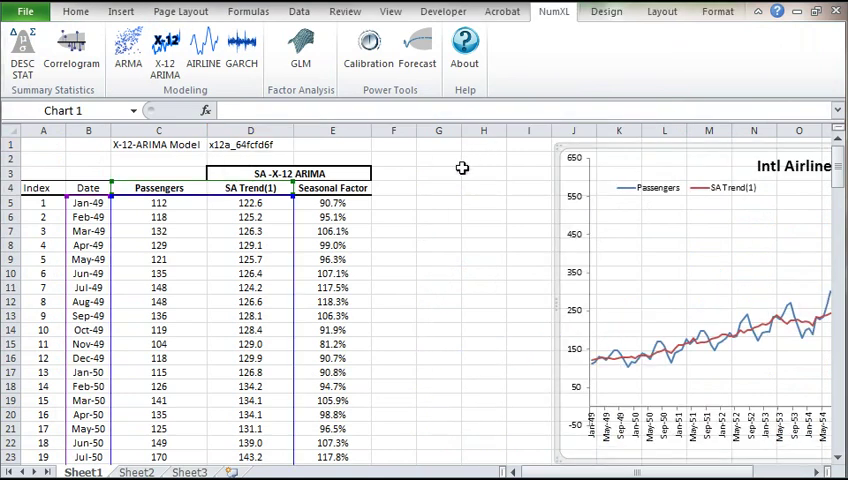
pyautogui.click(250, 144)
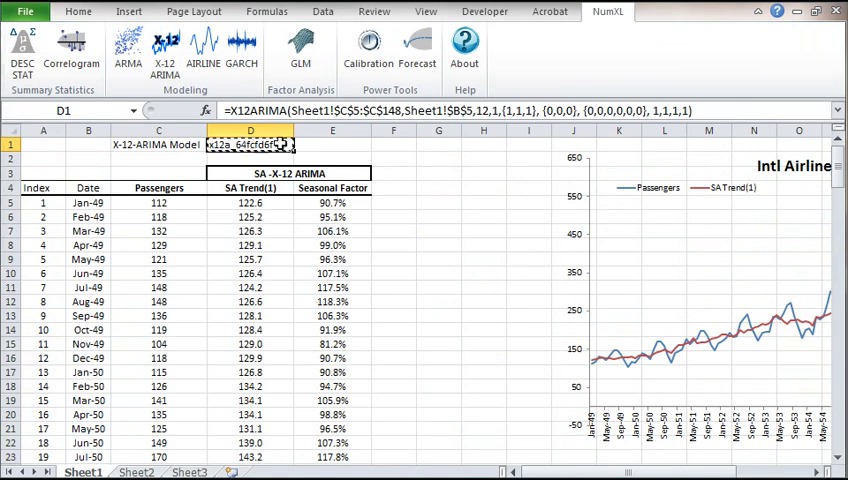
pyautogui.moveTo(452, 148)
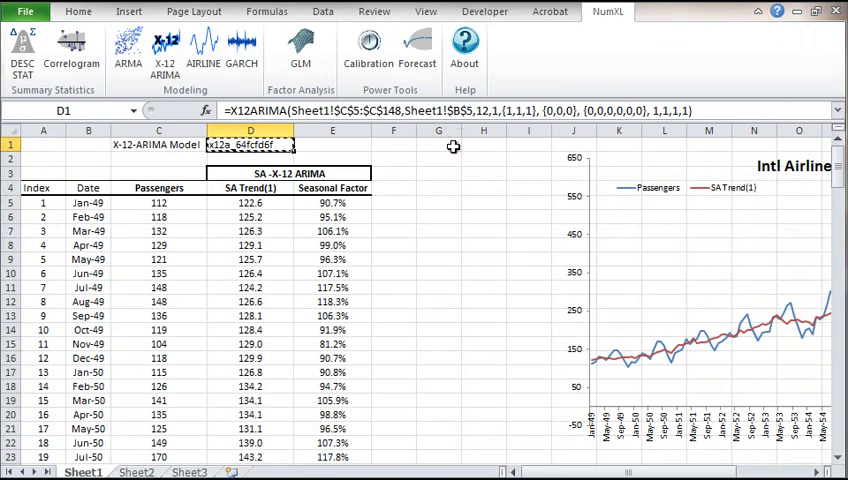
# Paste the model copy into G1 and start its SA trend/seasonal table in G4:H5 referencing $G$1.
pyautogui.click(438, 144)
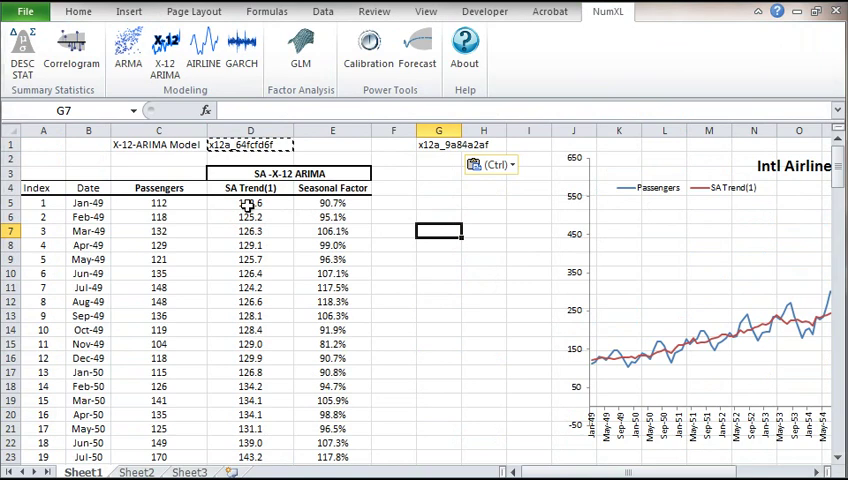
pyautogui.click(250, 202)
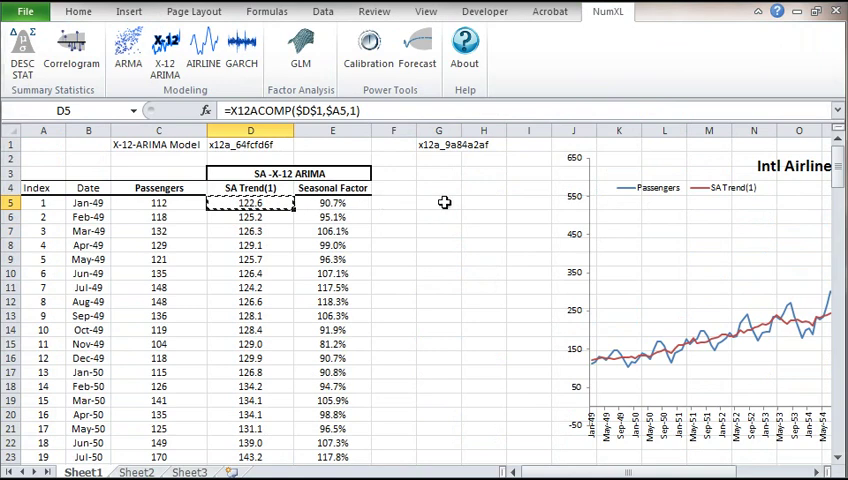
pyautogui.click(438, 204)
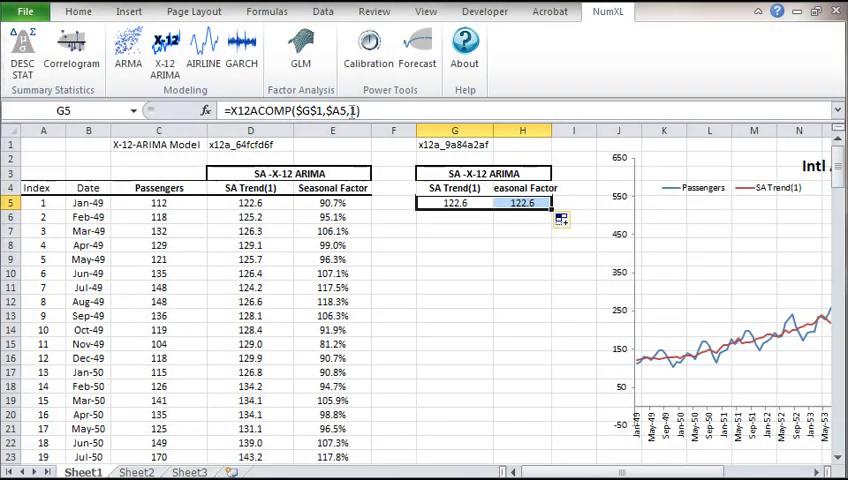
# Format H5 as Percentage, fill G5:H5 down, and chart SA Trend(2) beside the first trend.
pyautogui.click(78, 12)
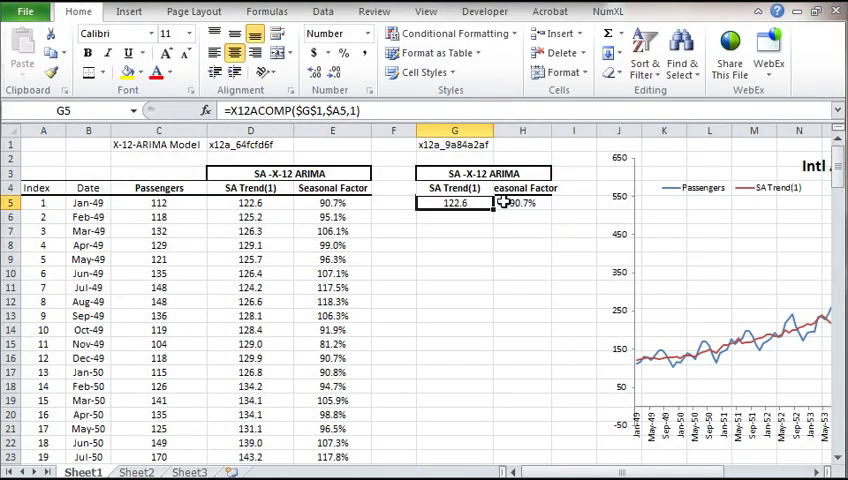
pyautogui.click(520, 202)
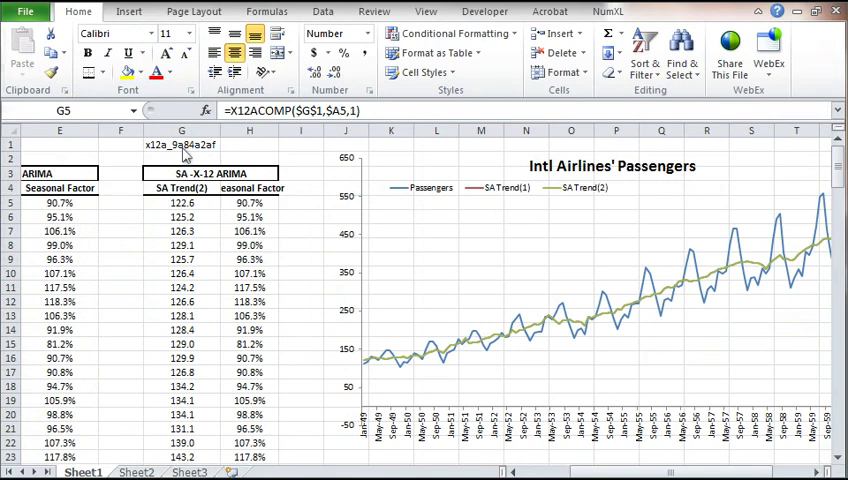
pyautogui.click(608, 12)
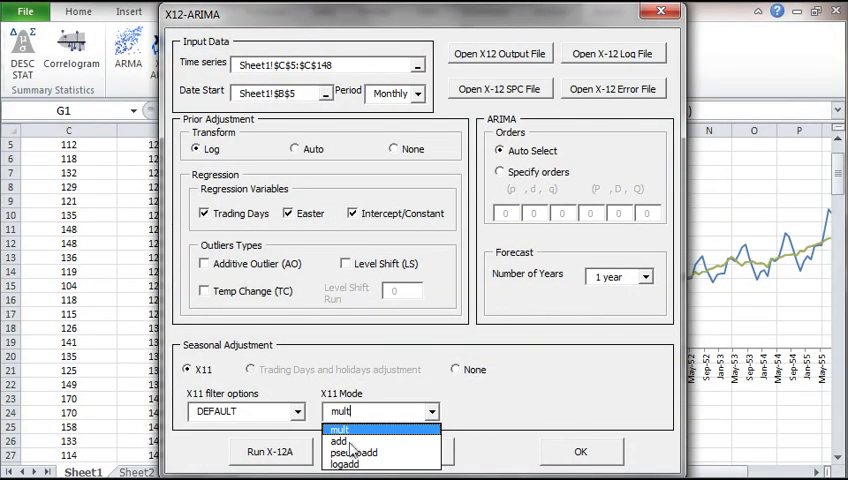
# Set X11 mode to additive with a 3x9 seasonal filter, apply it, and view the generated SPC file.
pyautogui.click(338, 440)
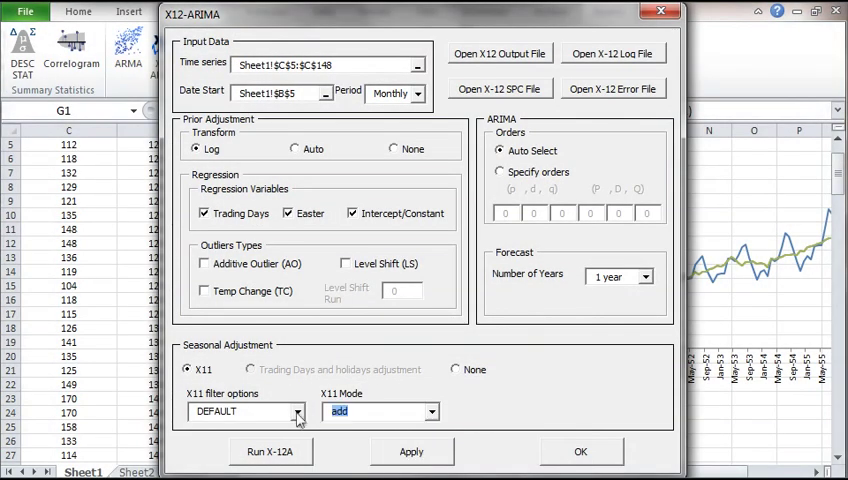
pyautogui.click(296, 412)
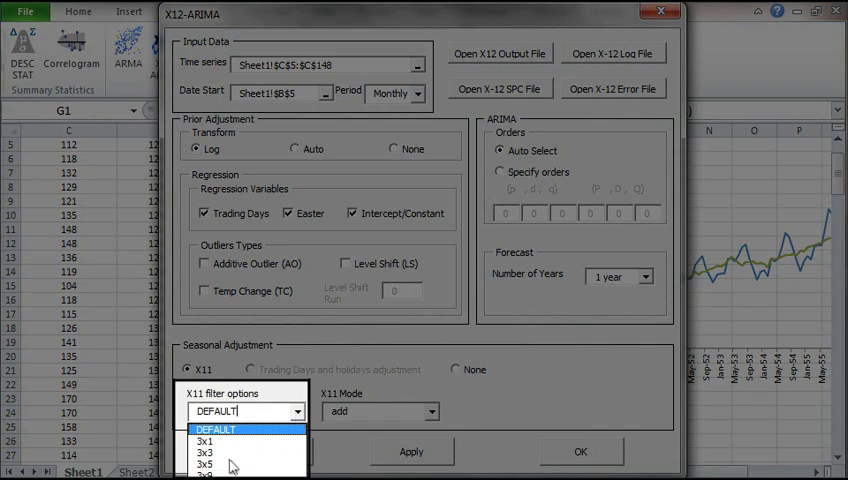
pyautogui.click(228, 476)
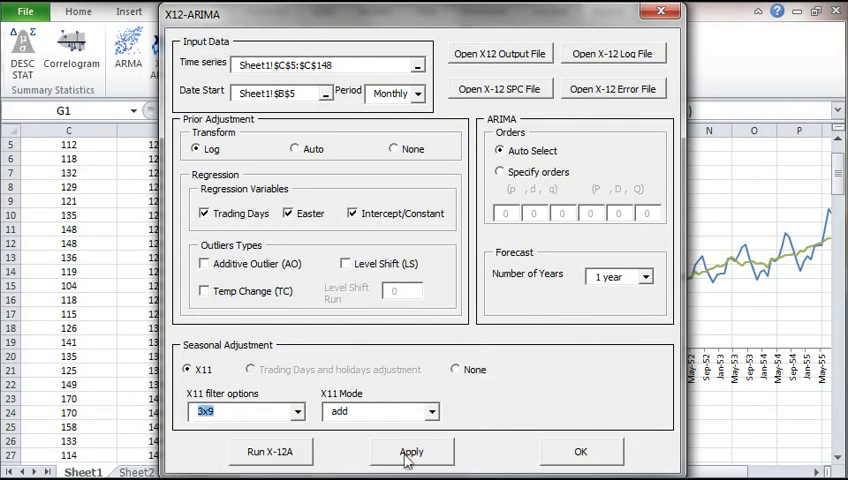
pyautogui.click(412, 452)
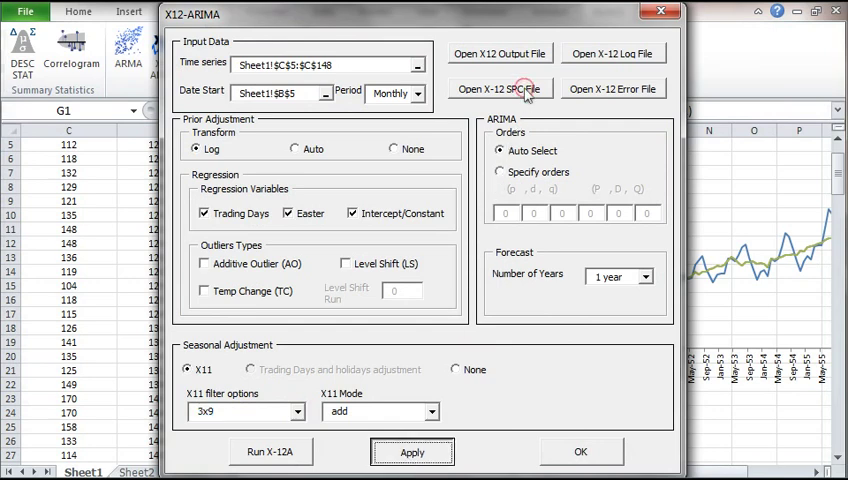
pyautogui.click(498, 88)
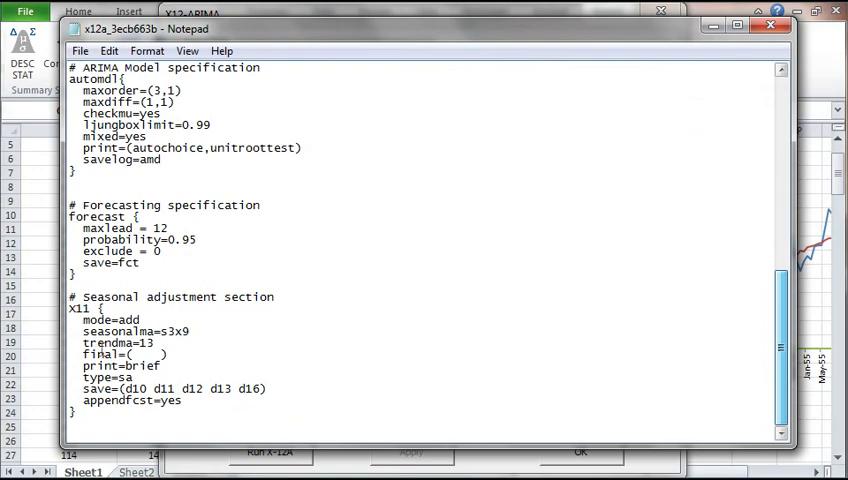
# Close the Notepad spec file, run X-12A to a Success message, and view the error file.
pyautogui.moveTo(84, 296); pyautogui.dragTo(280, 416)
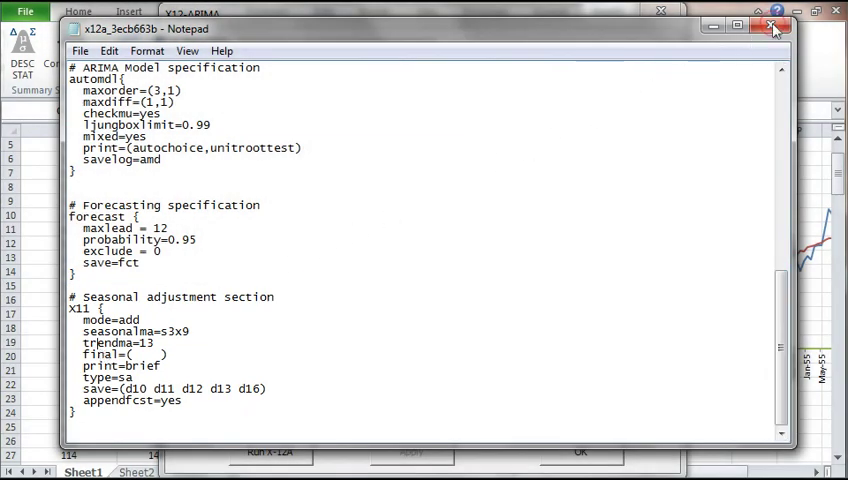
pyautogui.click(778, 28)
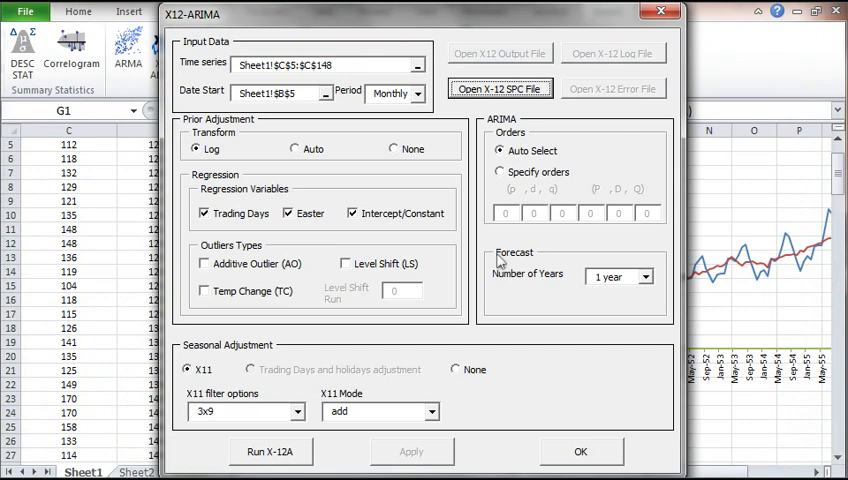
pyautogui.click(270, 452)
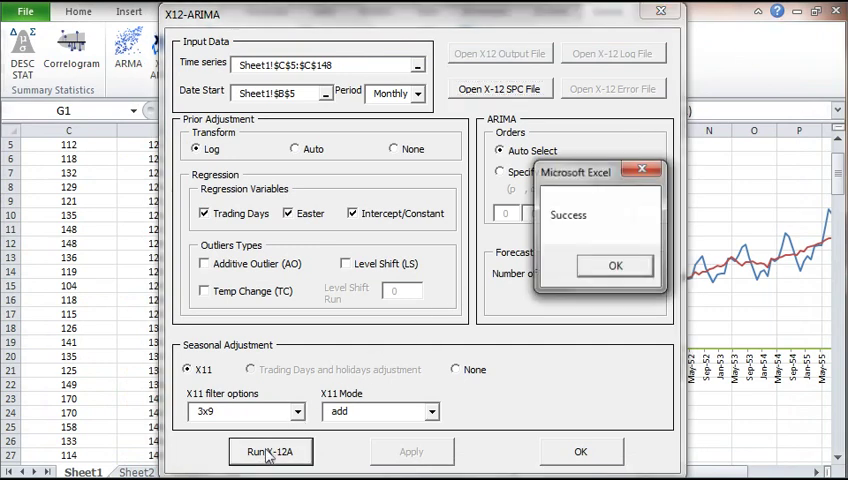
pyautogui.click(616, 264)
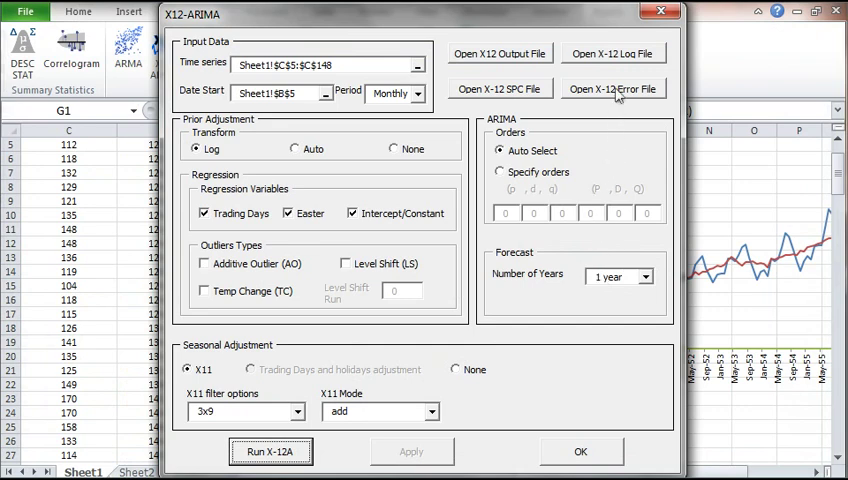
pyautogui.click(612, 88)
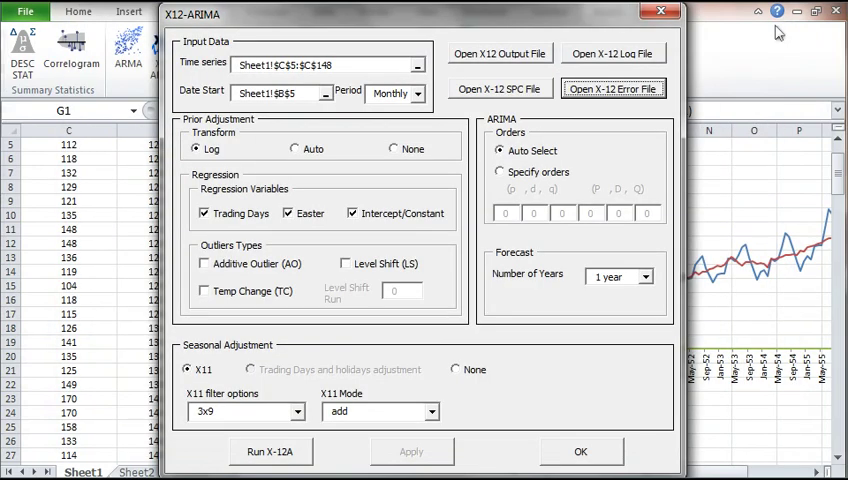
# Remove the Intercept/Constant, Easter and Trading Days regressors and apply the settings.
pyautogui.click(356, 212)
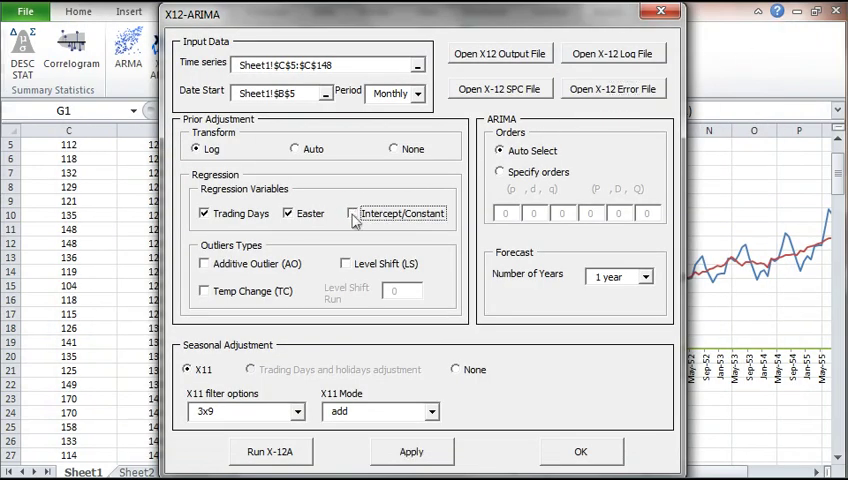
pyautogui.click(288, 212)
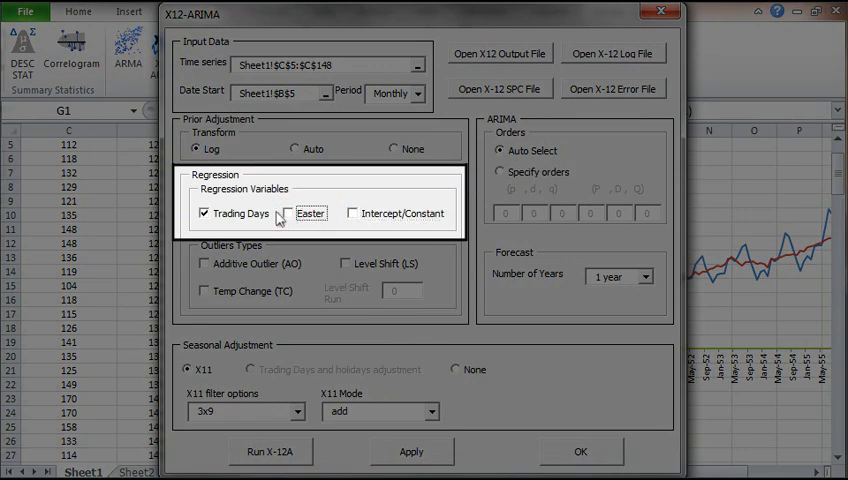
pyautogui.click(204, 212)
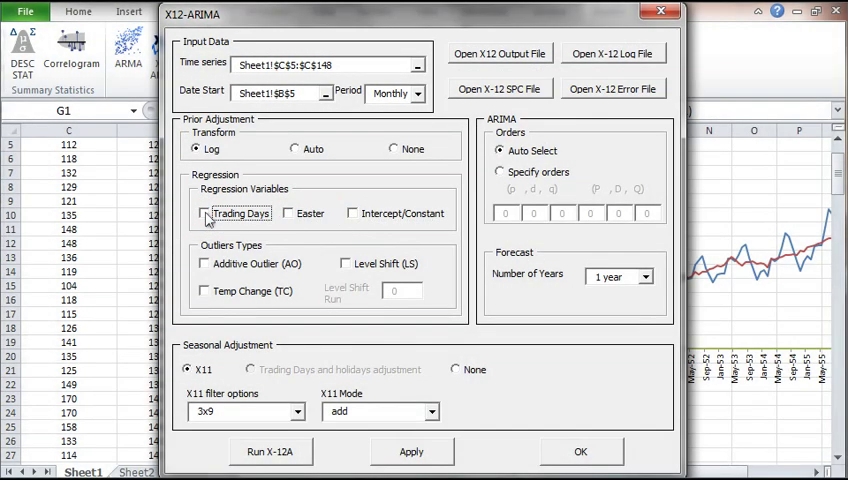
pyautogui.moveTo(378, 428)
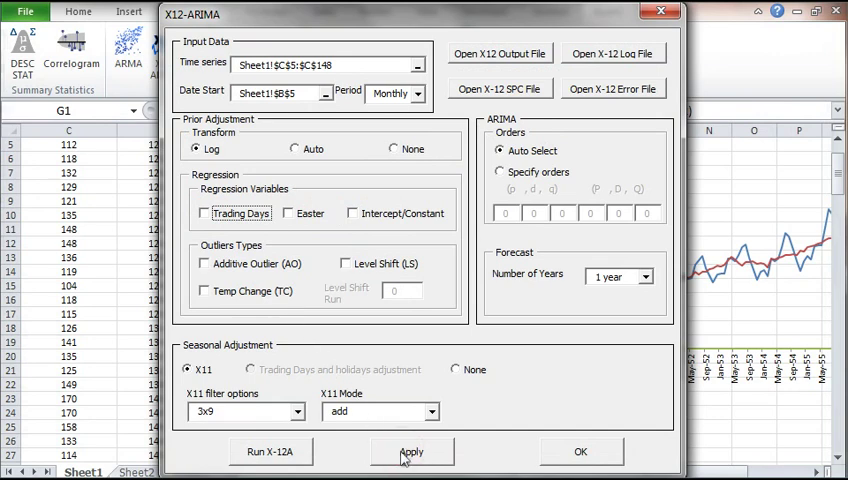
pyautogui.click(270, 452)
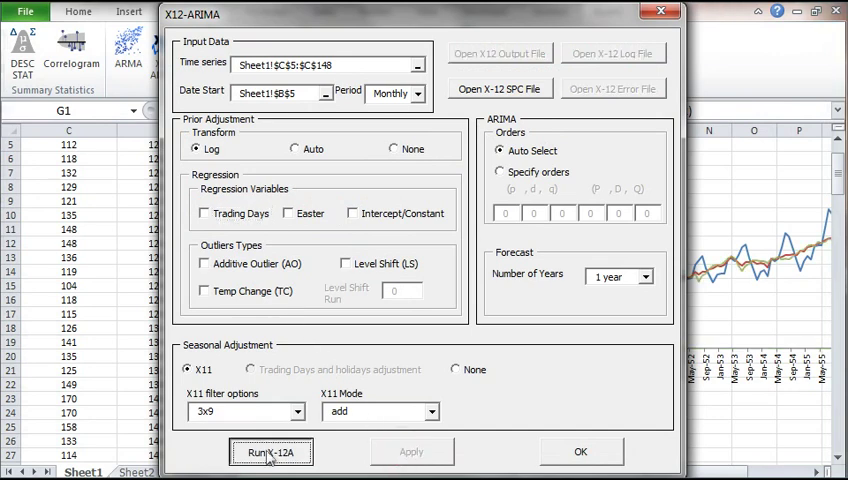
# Rerun X-12A successfully, review the error file warnings, and confirm the model settings with OK.
pyautogui.click(268, 452)
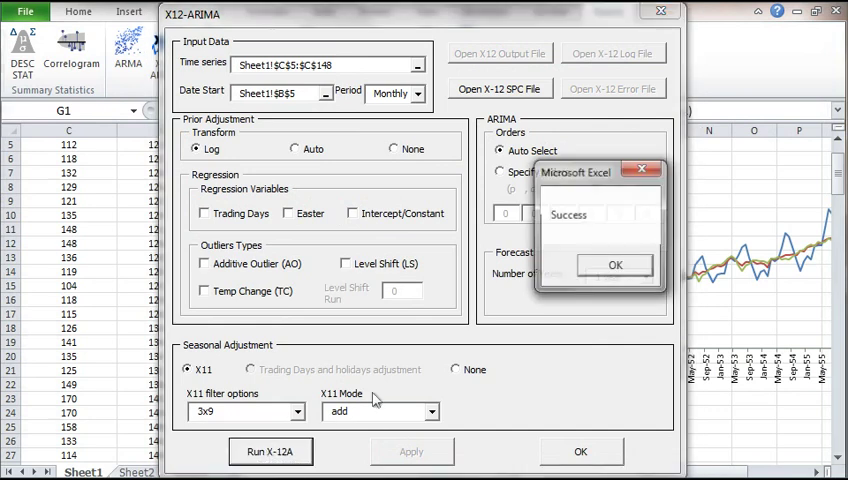
pyautogui.click(614, 264)
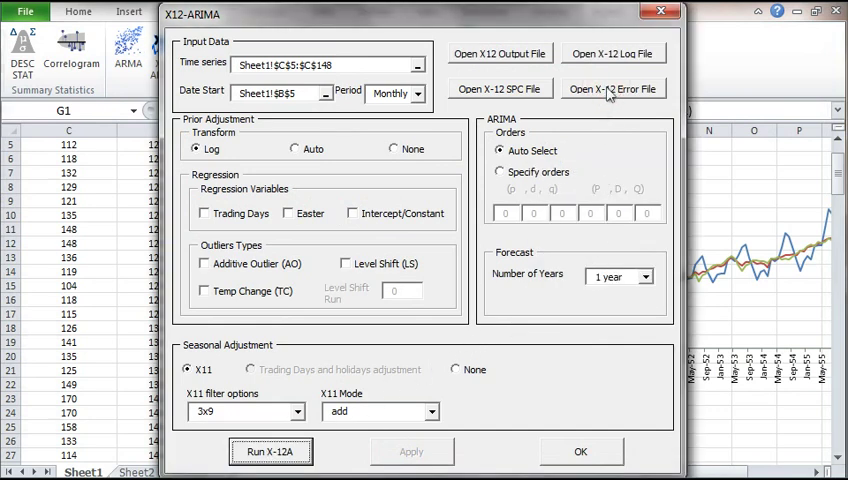
pyautogui.click(612, 88)
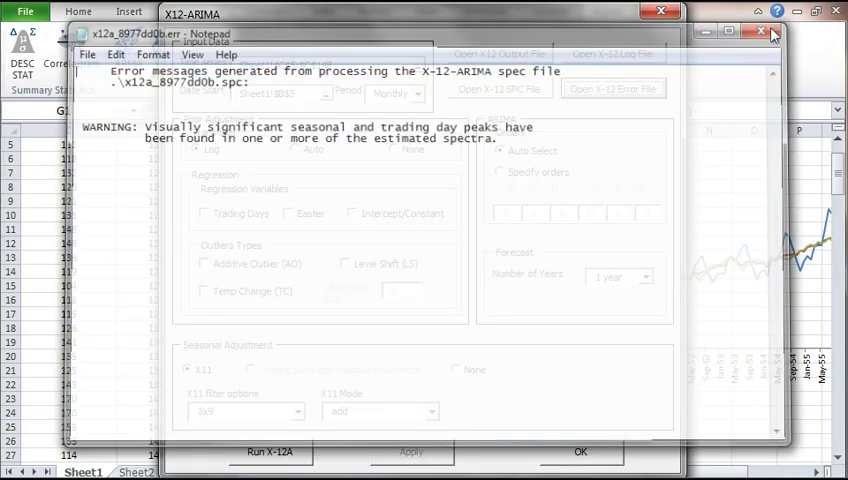
pyautogui.click(780, 32)
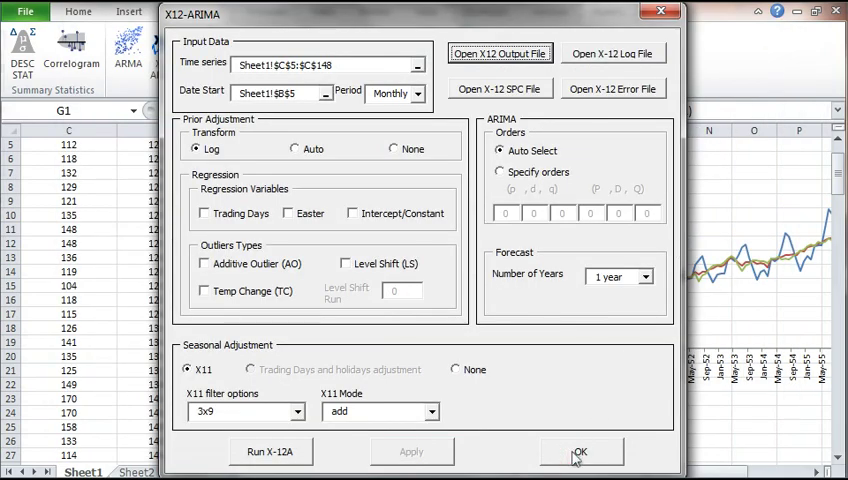
pyautogui.click(580, 452)
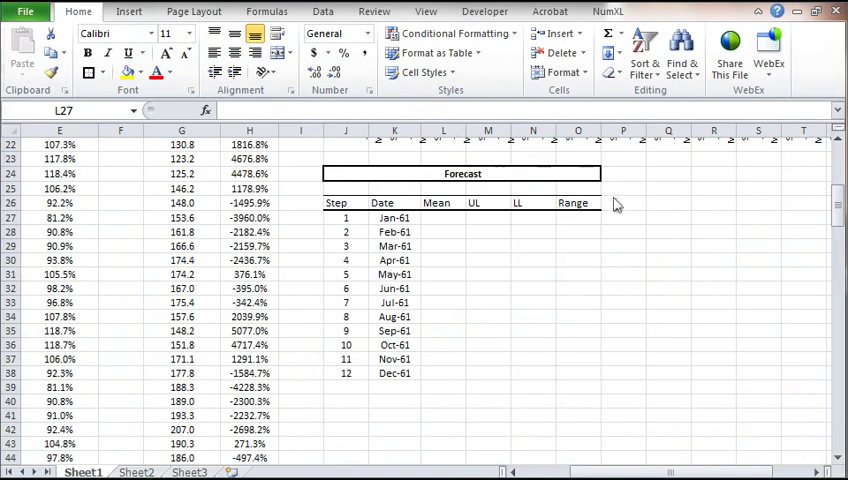
pyautogui.moveTo(436, 224)
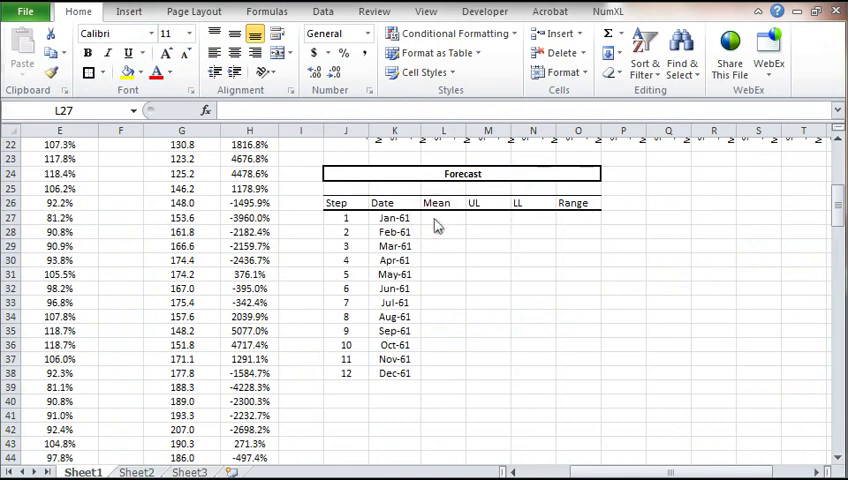
# Enter an X12AFORE formula in L27 with Model $G$1, step $J27, Return_type 1, giving about 450,422.
pyautogui.click(442, 218)
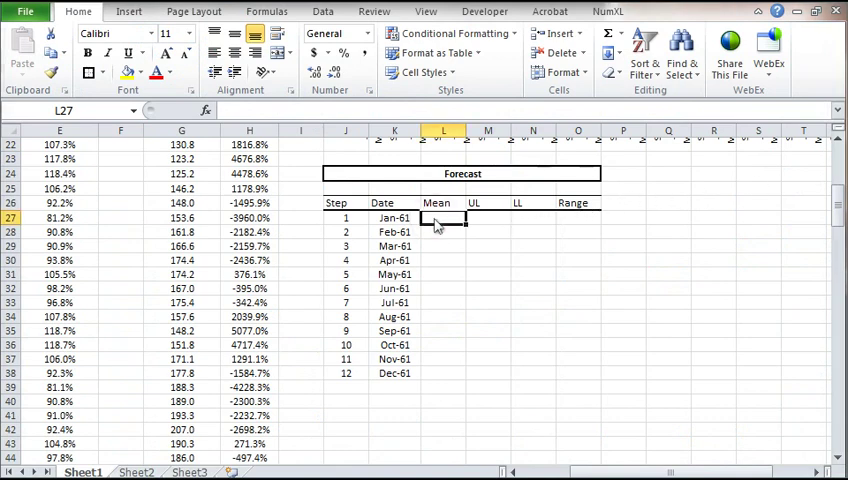
pyautogui.write('=X12AFORE(')
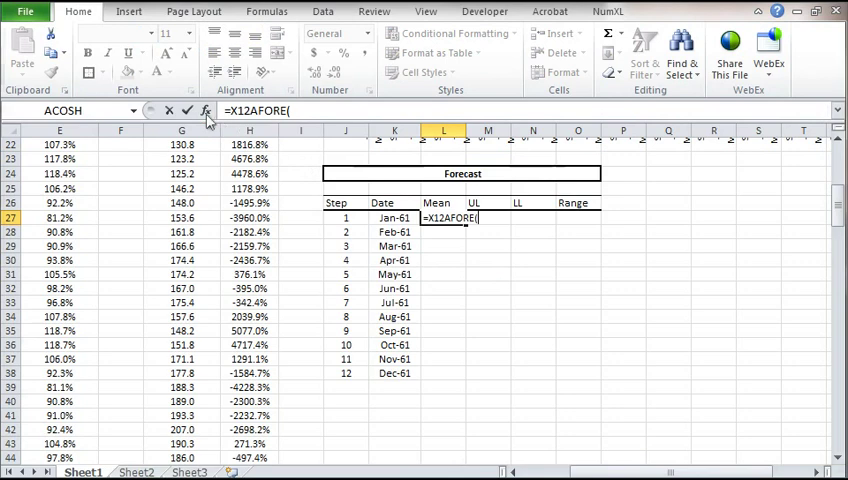
pyautogui.click(204, 112)
pyautogui.write('$G$1')
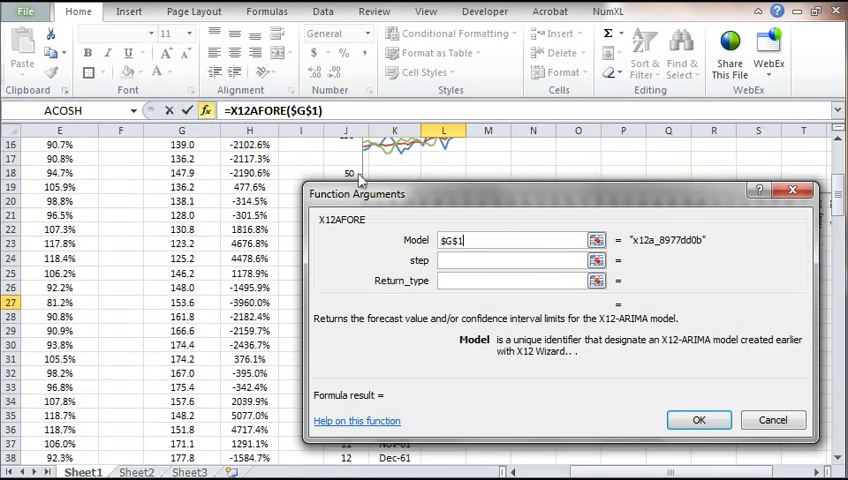
pyautogui.moveTo(496, 200)
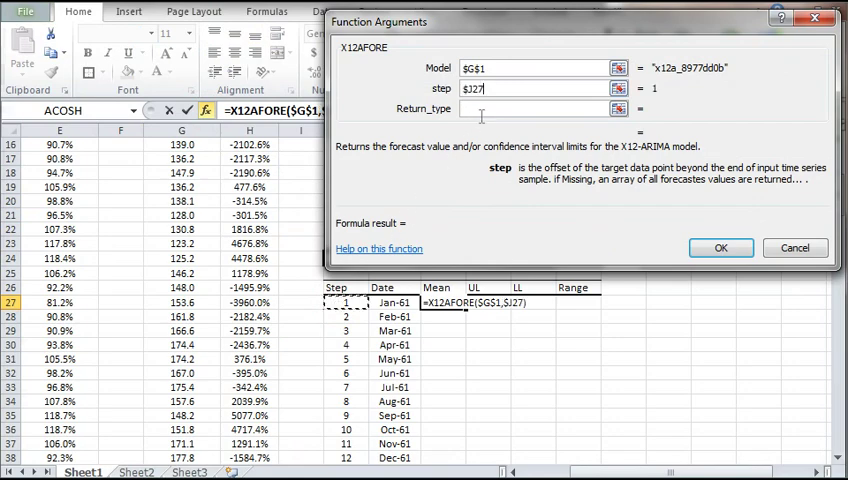
pyautogui.click(536, 108)
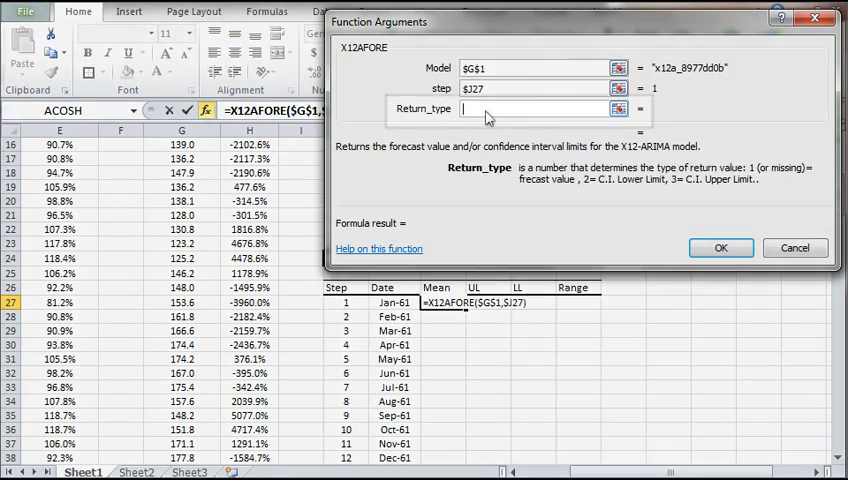
pyautogui.write('1')
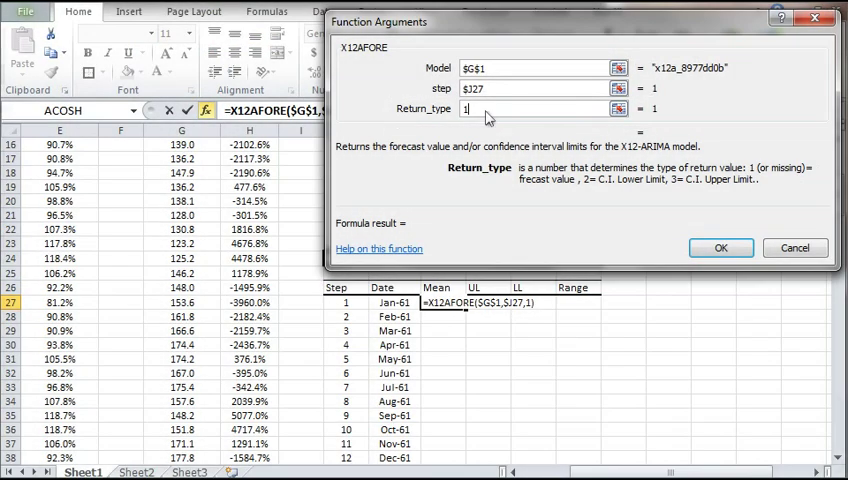
pyautogui.click(720, 246)
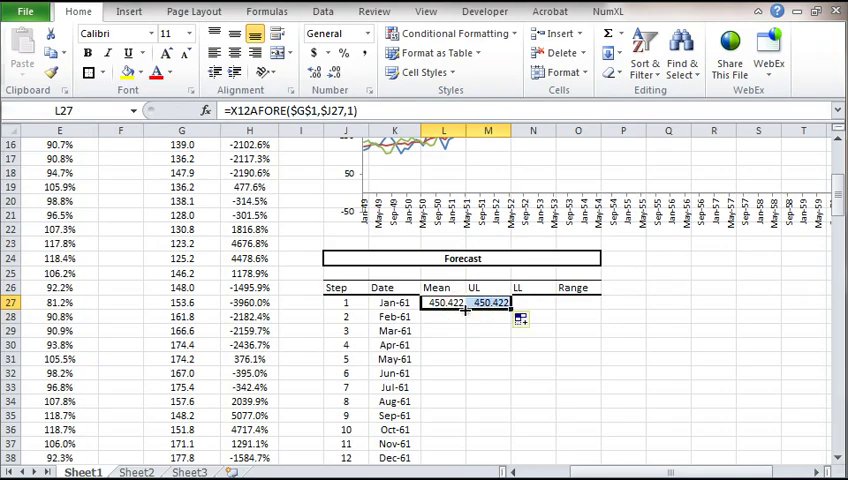
# Fill M27 and N27 with X12AFORE Return_type 3 and 2 for upper and lower limits.
pyautogui.click(488, 302)
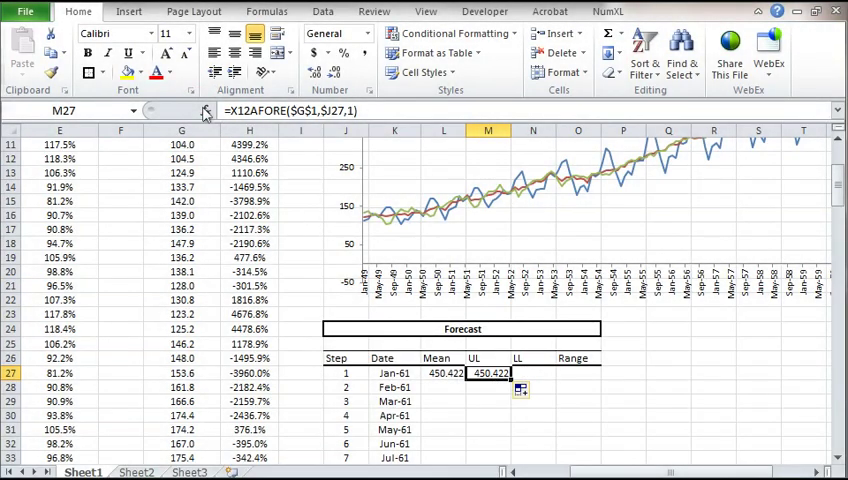
pyautogui.click(204, 110)
pyautogui.write('3')
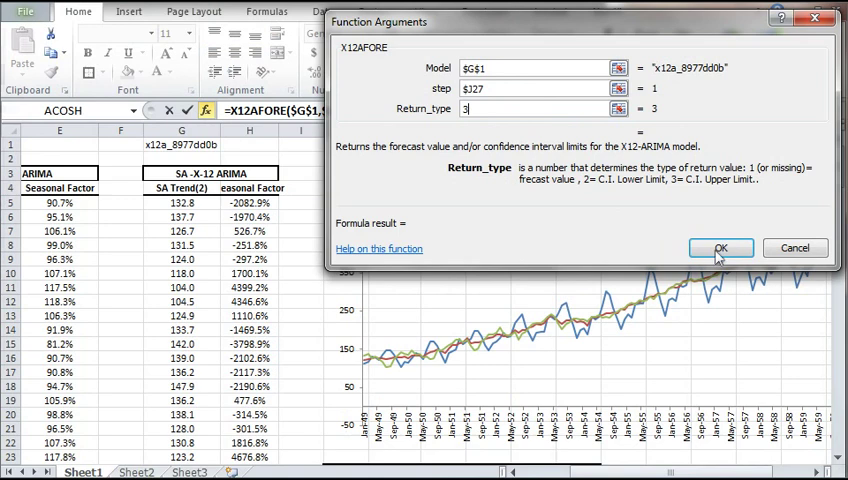
pyautogui.click(720, 248)
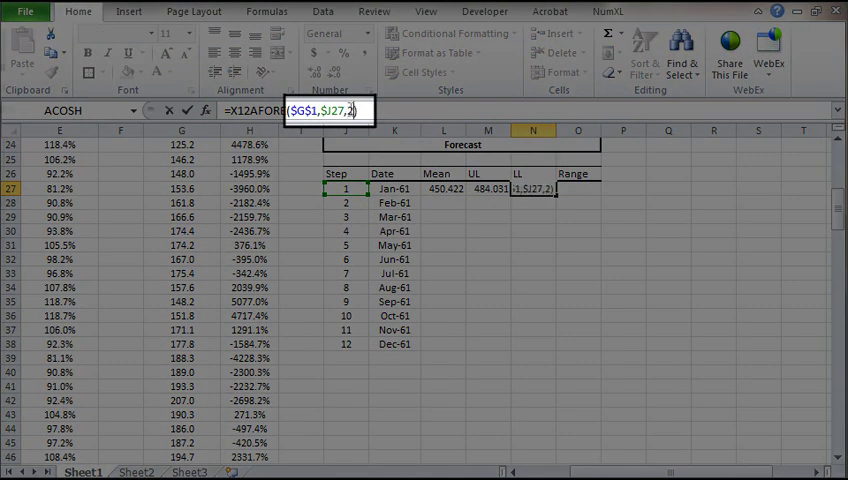
pyautogui.press('Return')
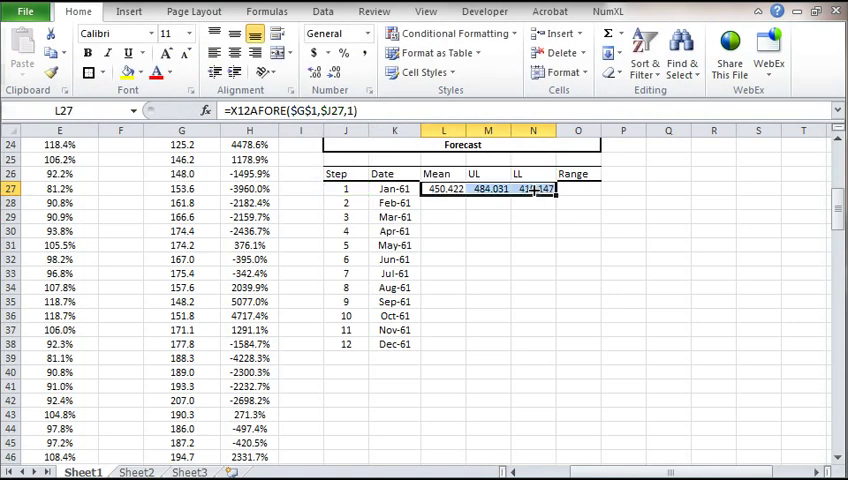